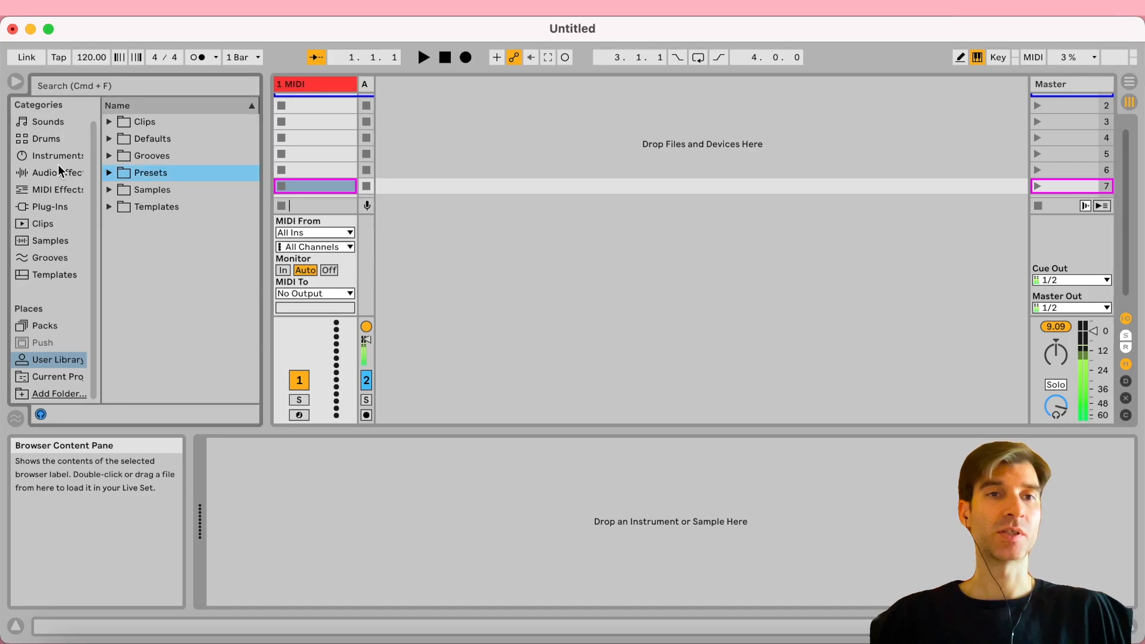
# Load an Instrument Rack and add Basic Silk Horns and Abilene Winter Pad chains
pyautogui.click(53, 156)
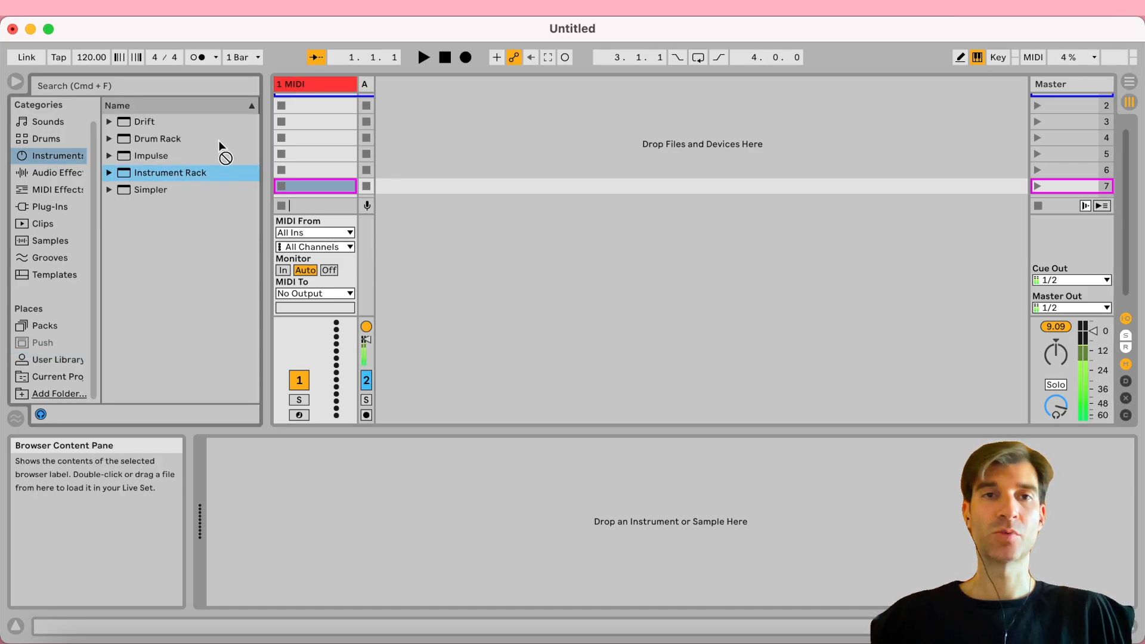
pyautogui.doubleClick(169, 172)
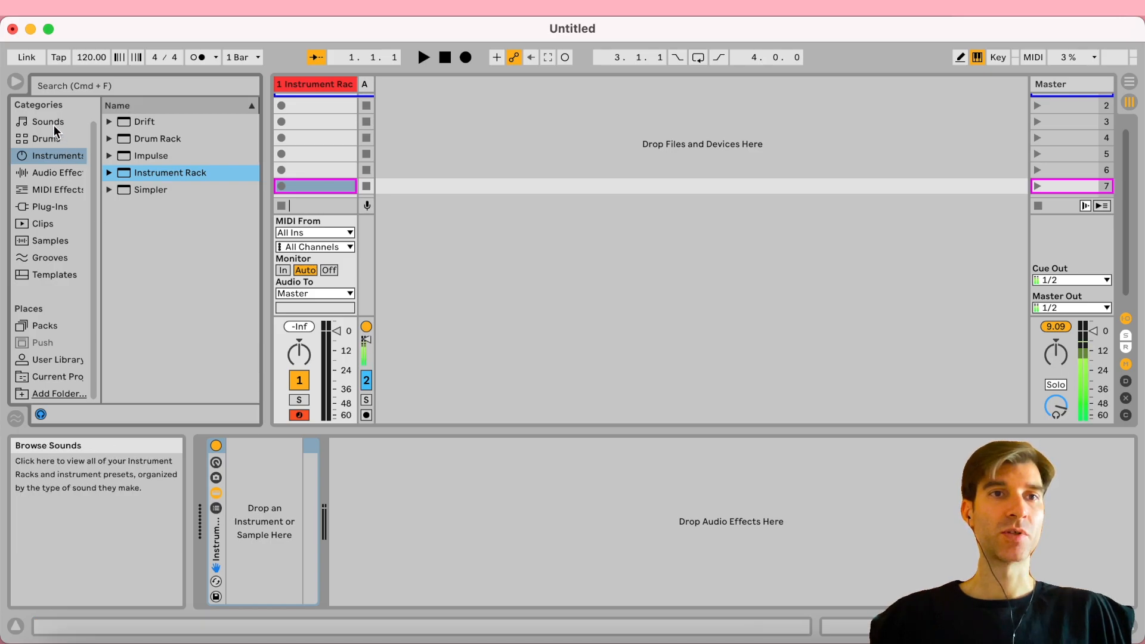
pyautogui.click(46, 121)
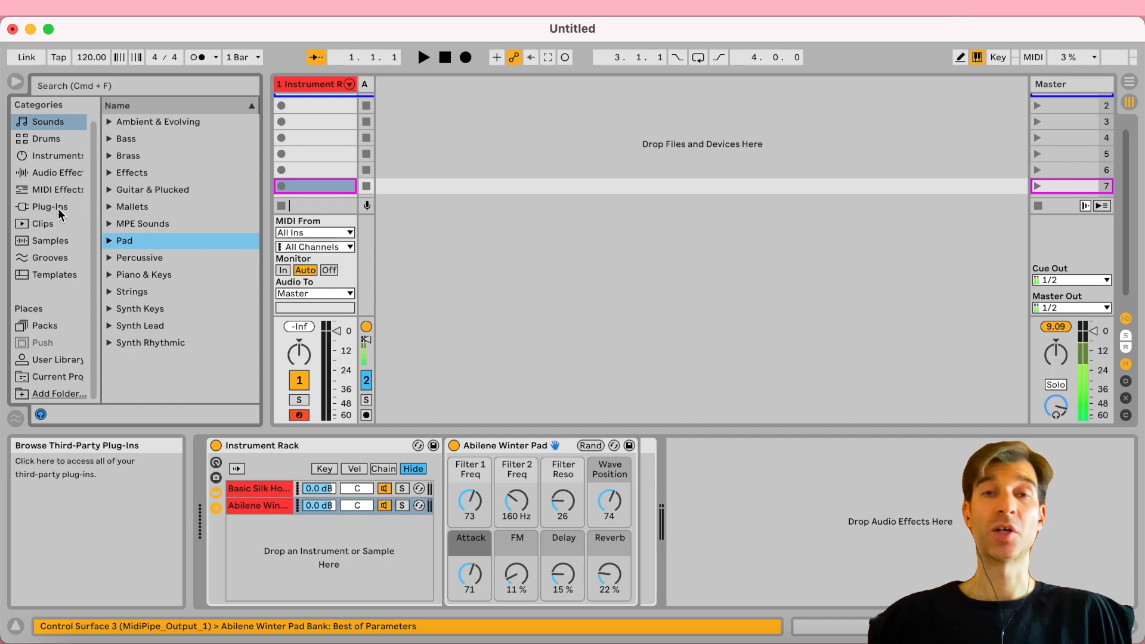
# Add the Vital plug-in from Vital Audio as the rack's third chain
pyautogui.click(49, 207)
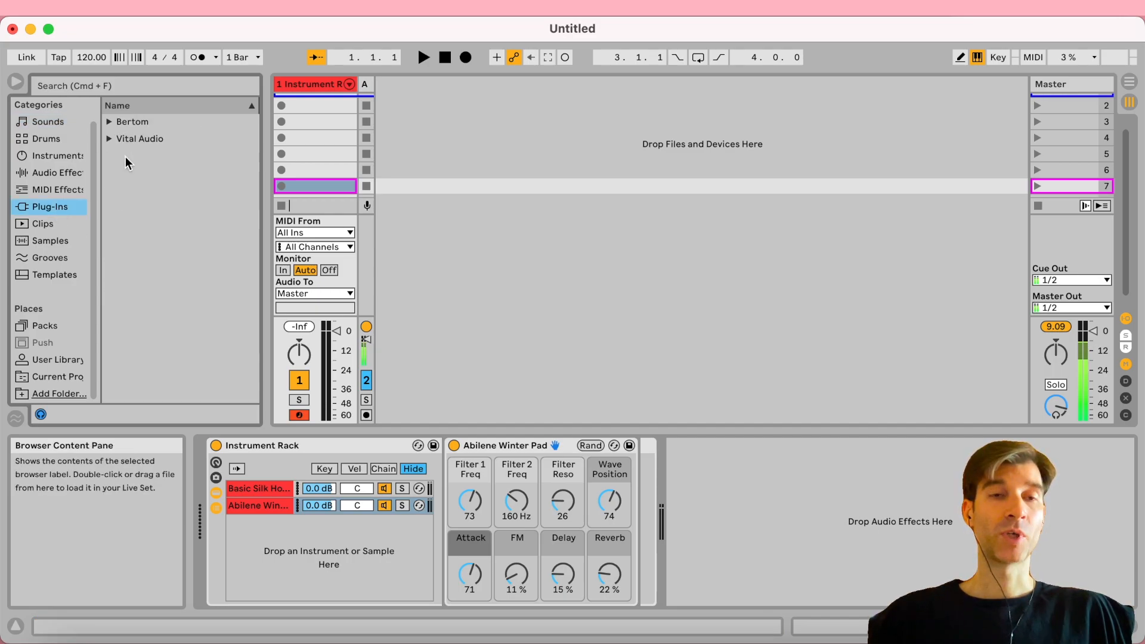
pyautogui.click(108, 138)
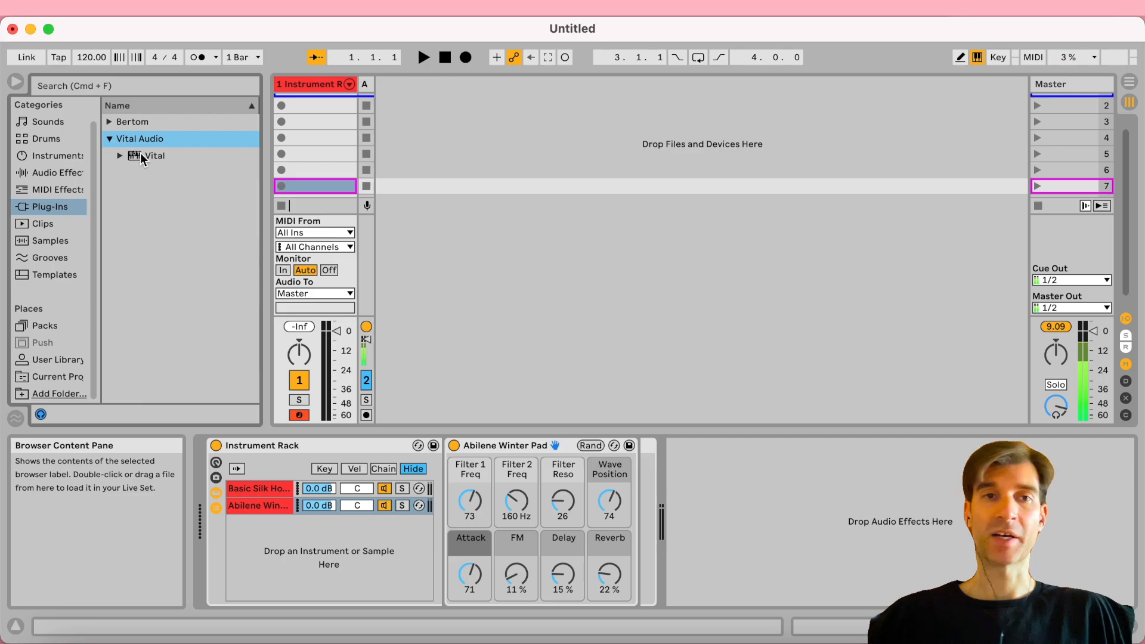
pyautogui.doubleClick(153, 156)
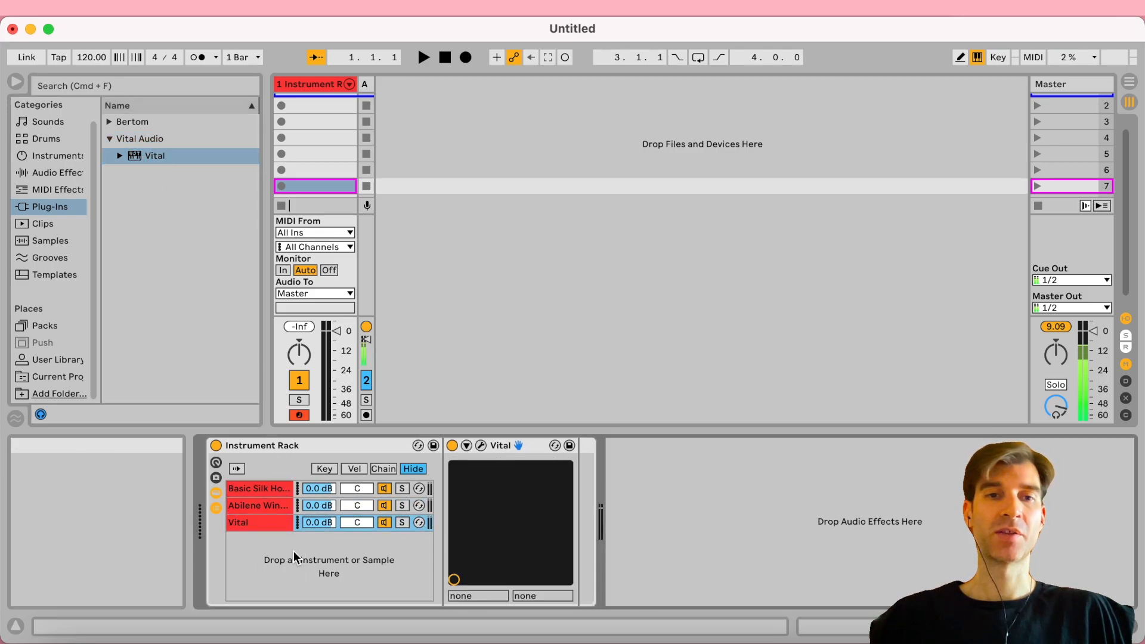
pyautogui.moveTo(264, 524)
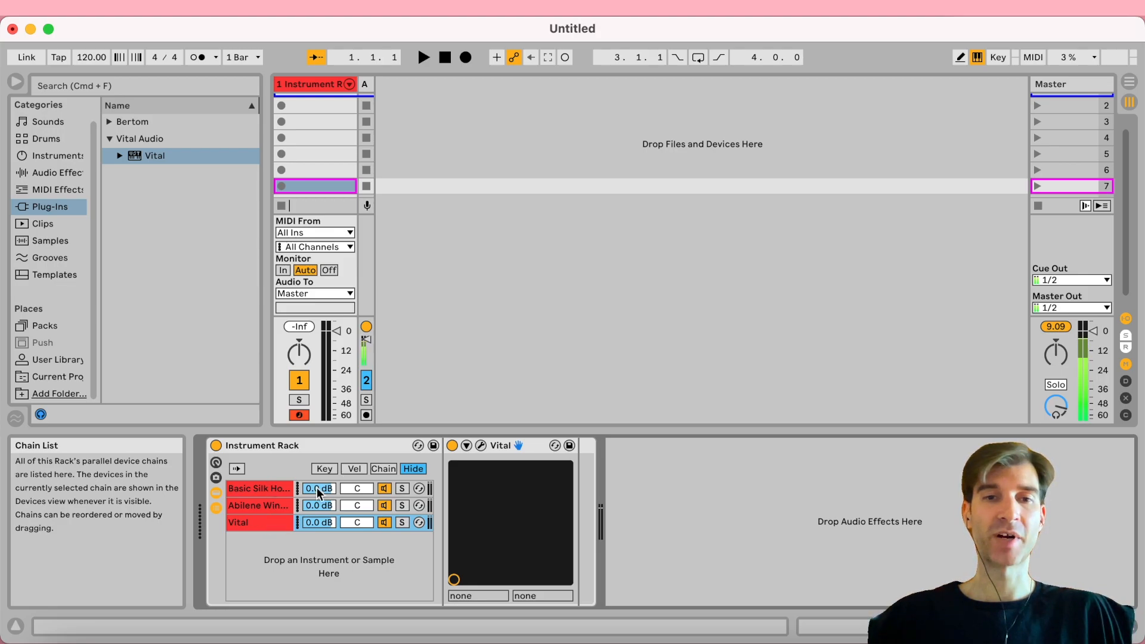
# Stagger the chain-select zones so Abilene Winter Pad and Vital each get their own value
pyautogui.click(381, 468)
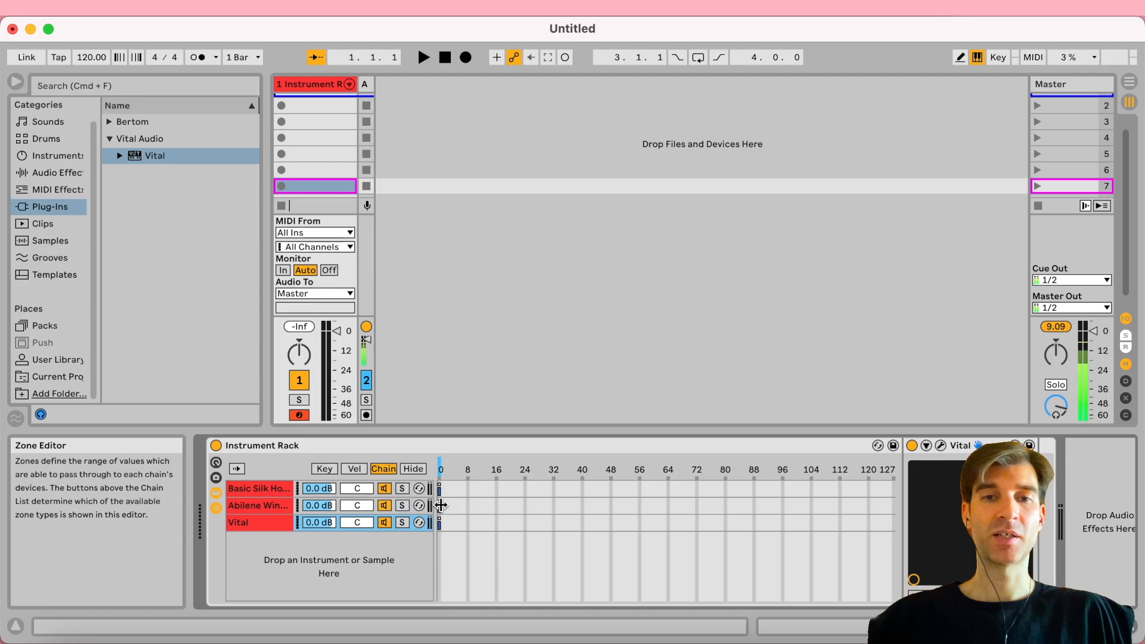
pyautogui.click(258, 504)
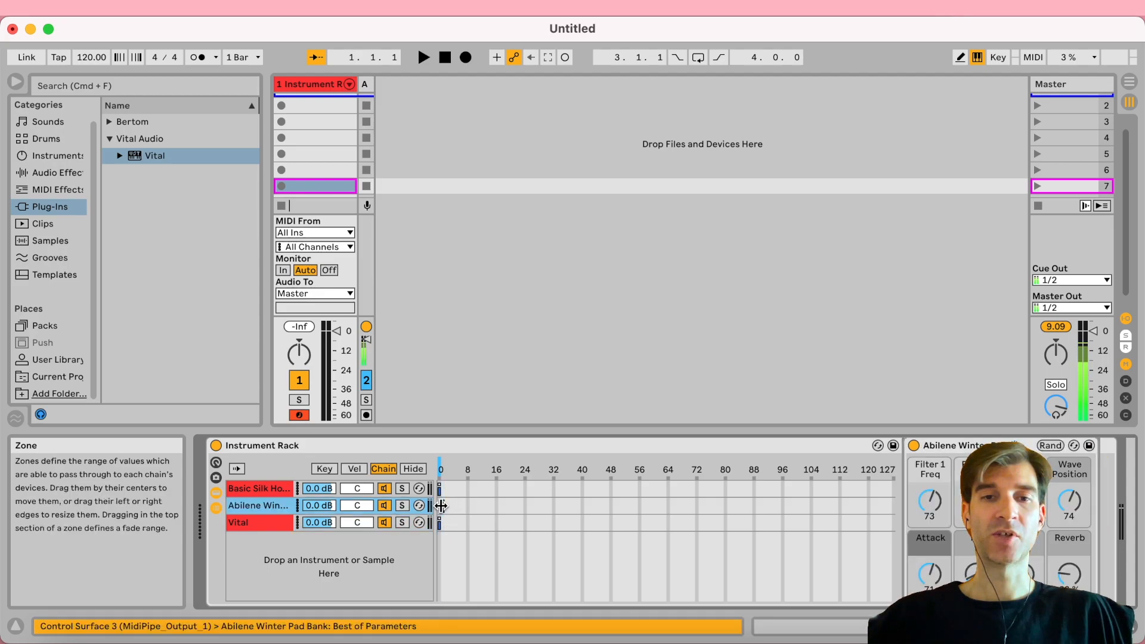
pyautogui.click(238, 522)
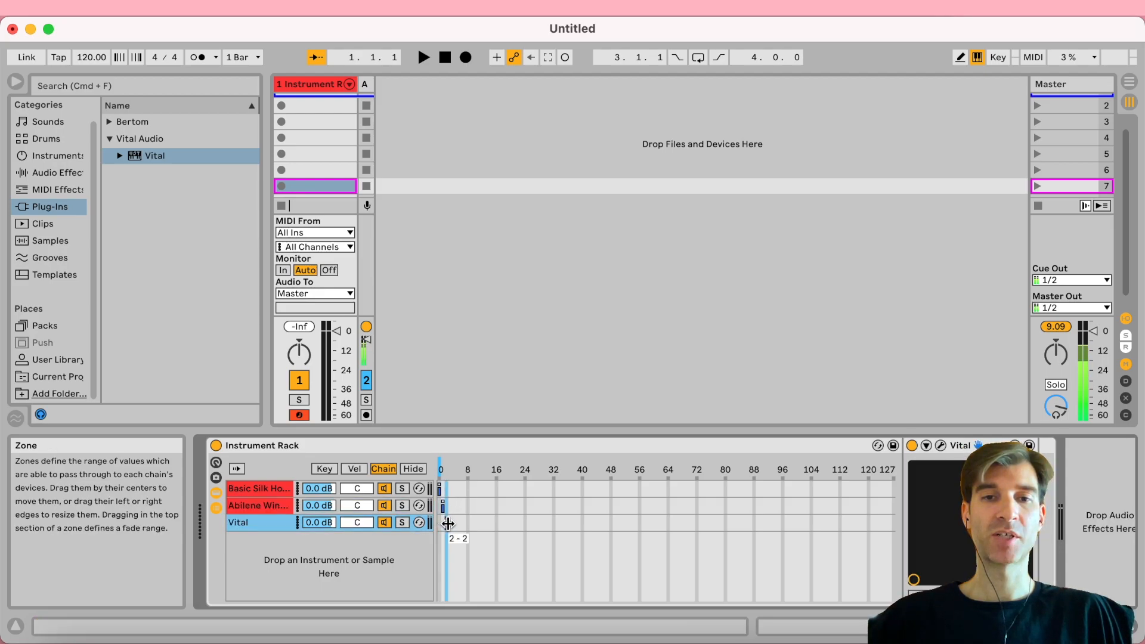
pyautogui.click(440, 467)
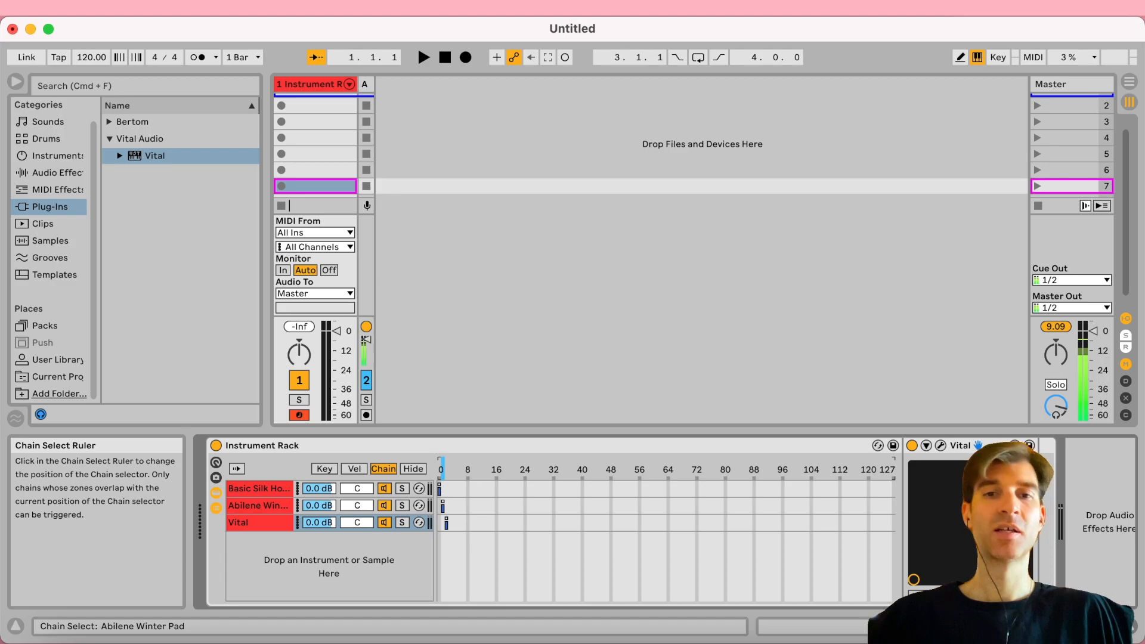
pyautogui.click(441, 468)
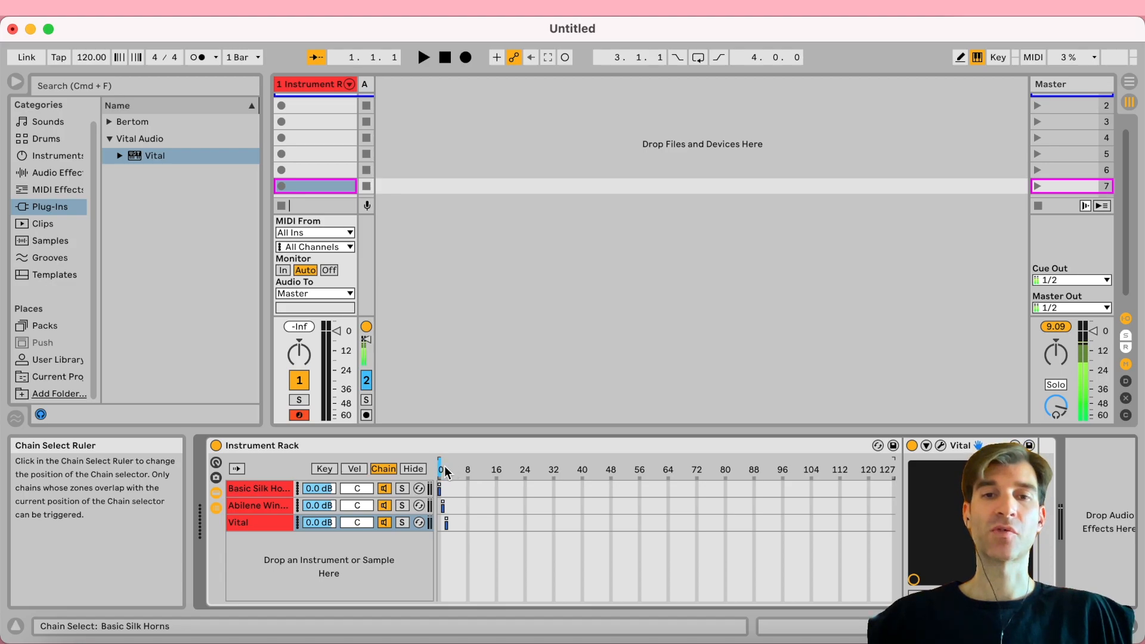
pyautogui.click(314, 101)
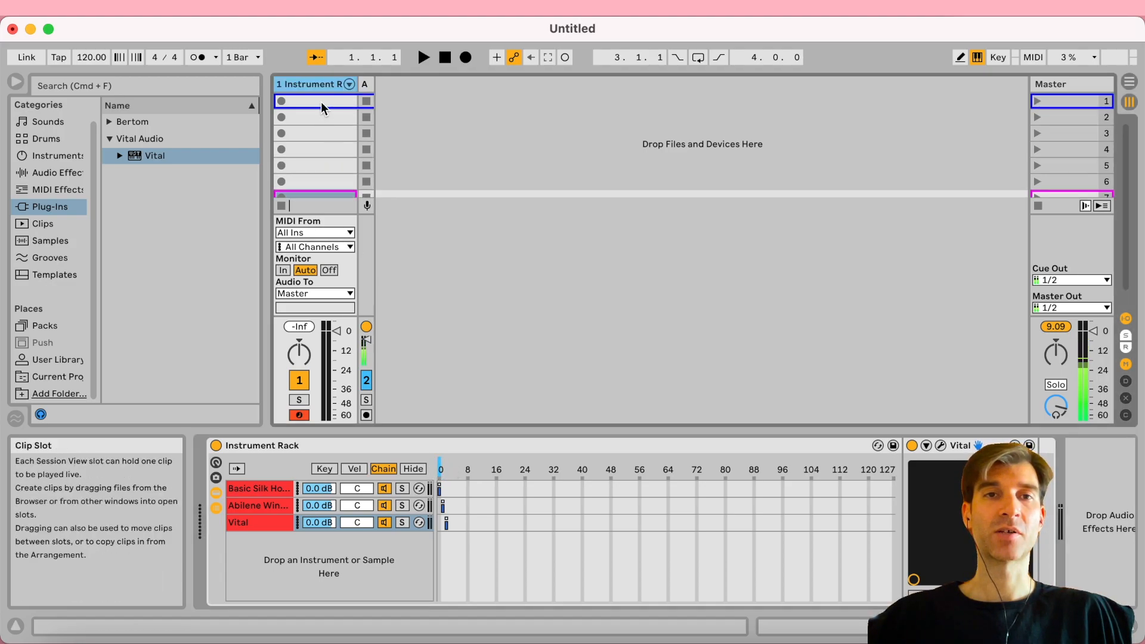
# Add the chain-switching clips and set Global Quantization to None
pyautogui.click(314, 101)
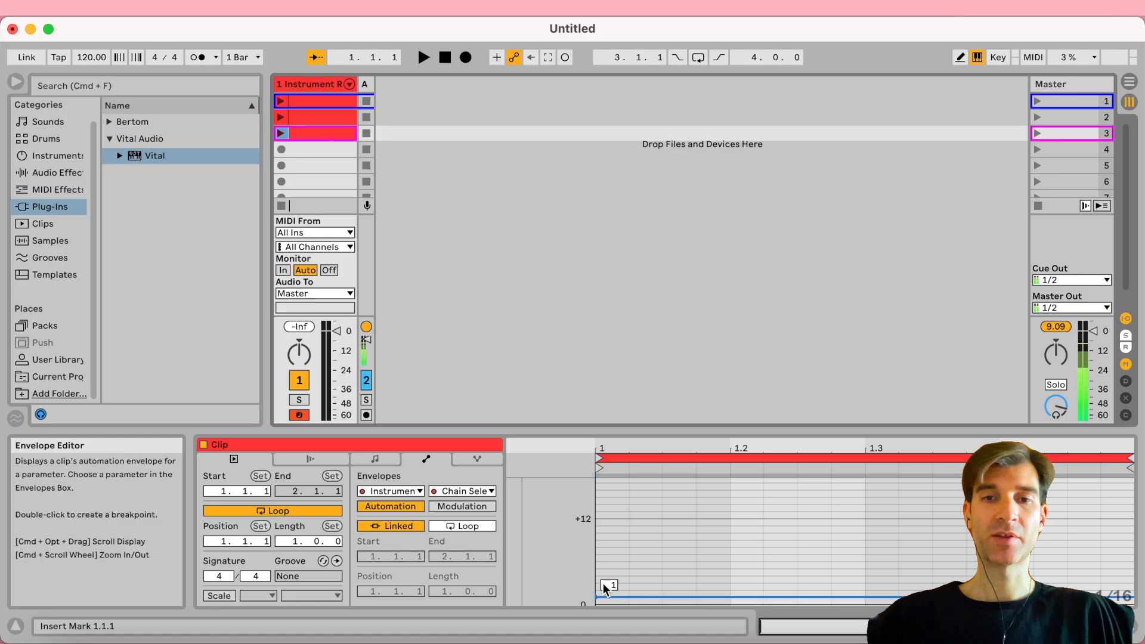
pyautogui.click(241, 57)
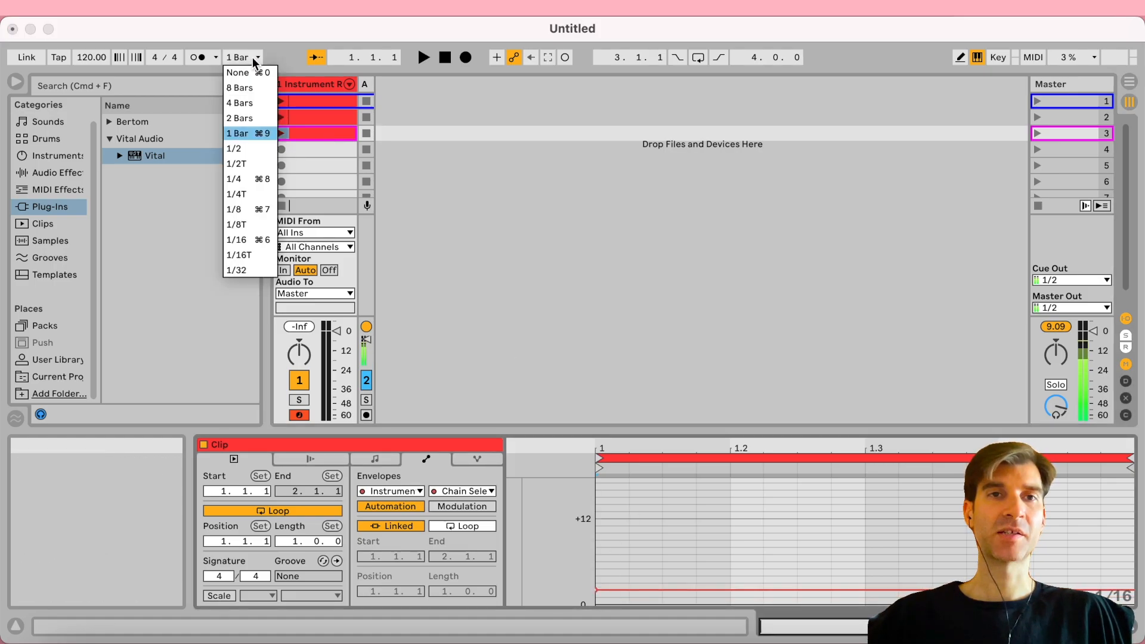
pyautogui.click(238, 72)
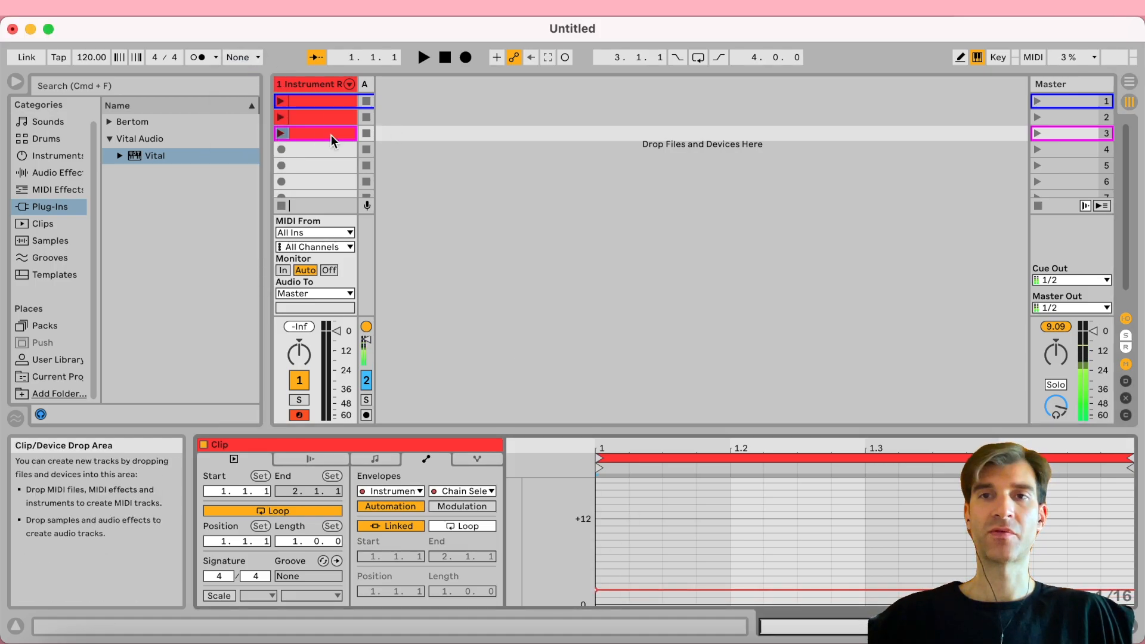
pyautogui.moveTo(460, 167)
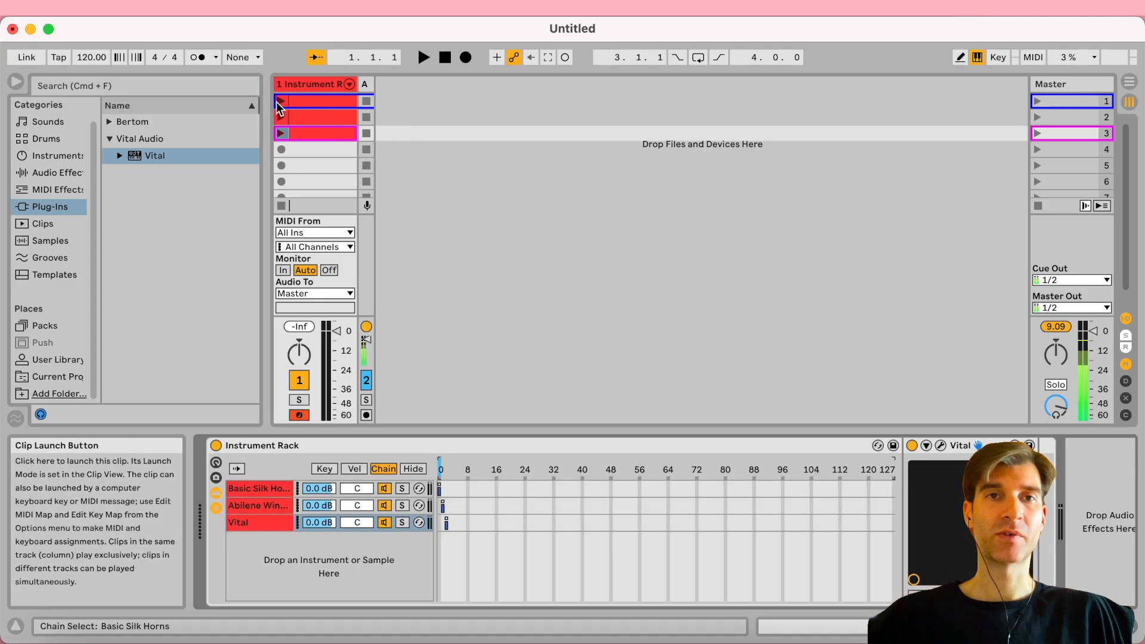
# Launch the first, second and third clips in turn
pyautogui.click(279, 101)
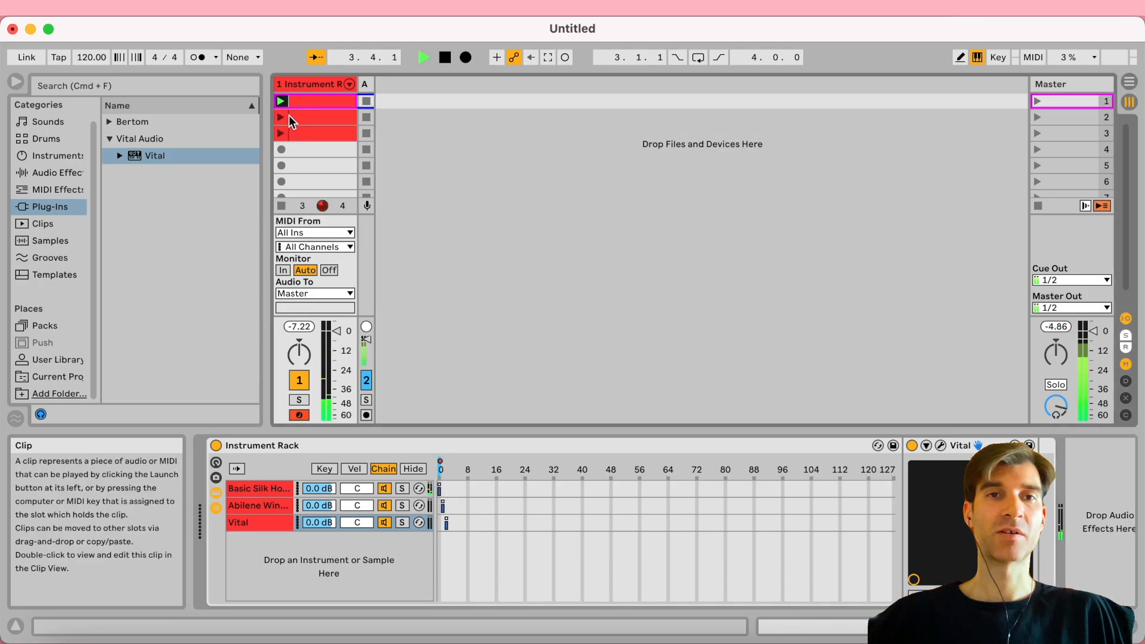
pyautogui.click(281, 117)
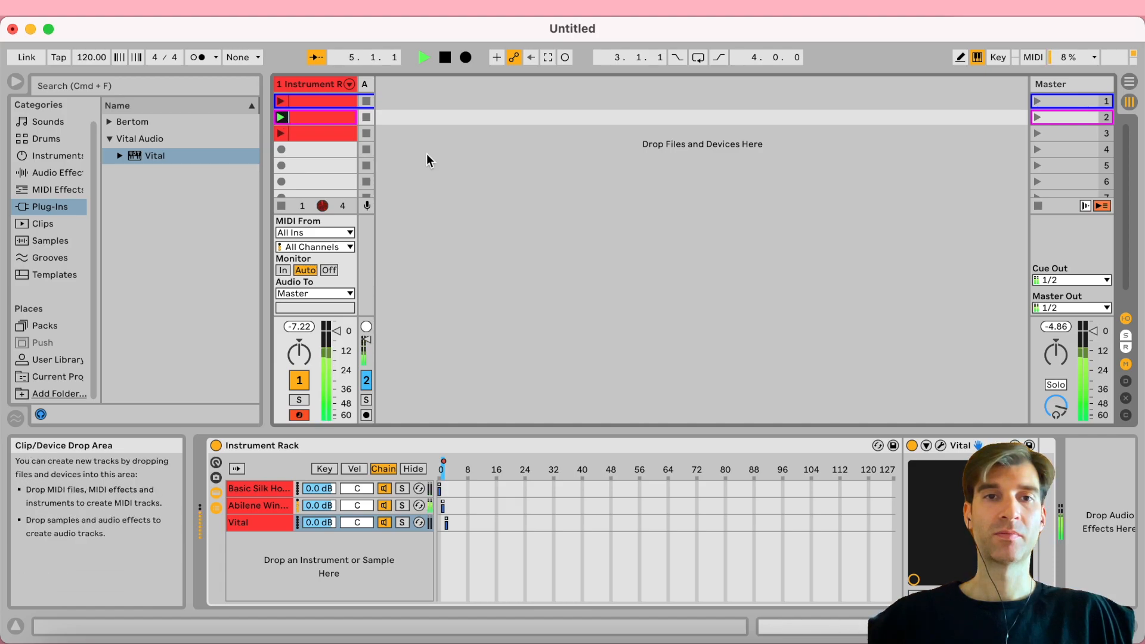
pyautogui.click(314, 133)
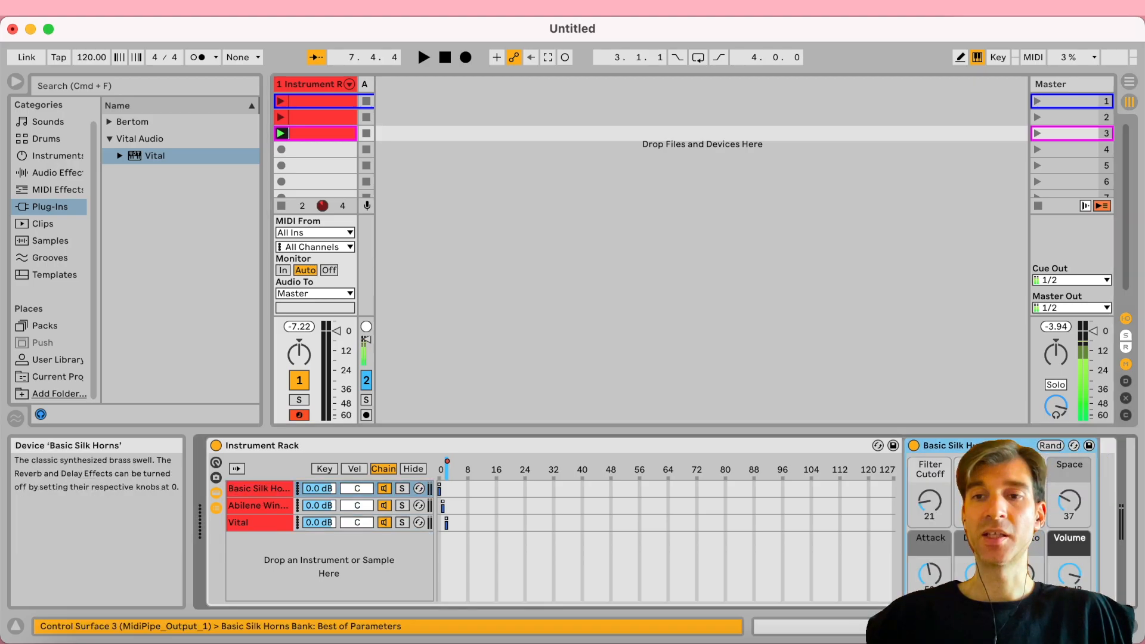
# Delete the three chain-switching clips from slots 1–3
pyautogui.click(55, 172)
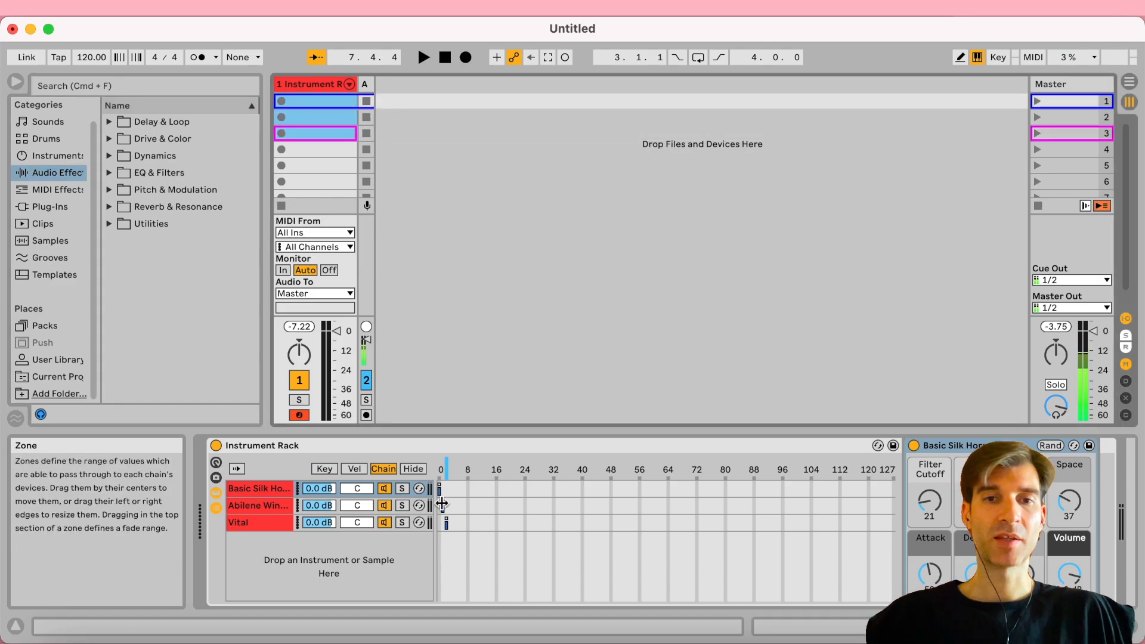
# Adjust the Vital chain's zone and toggle the Chain button off to hide the Zone Editor
pyautogui.click(238, 521)
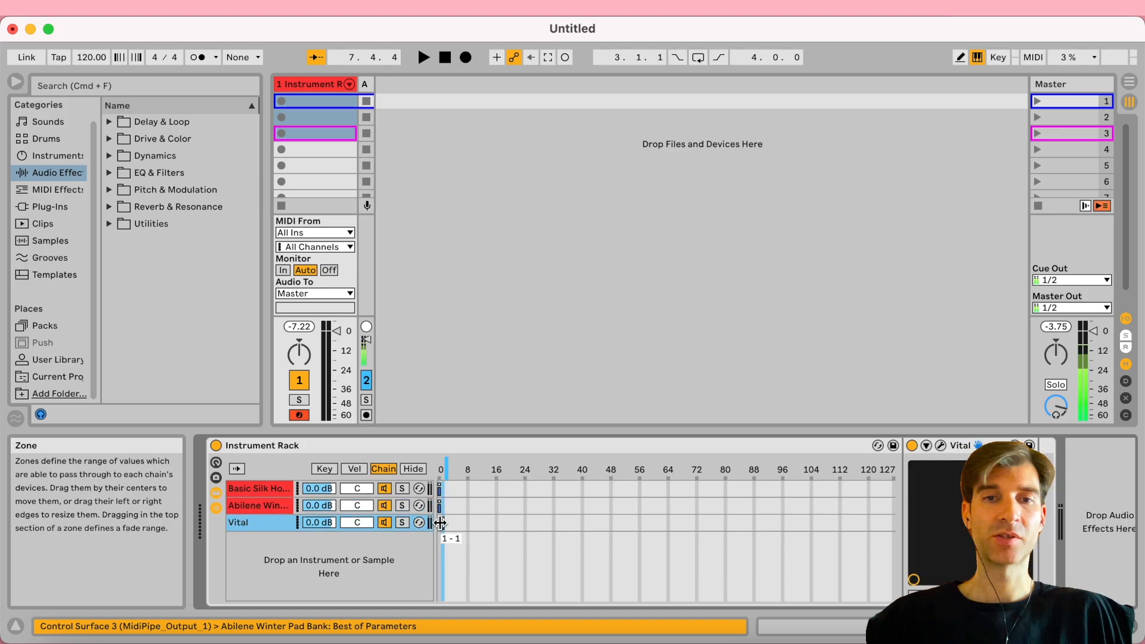
pyautogui.click(412, 467)
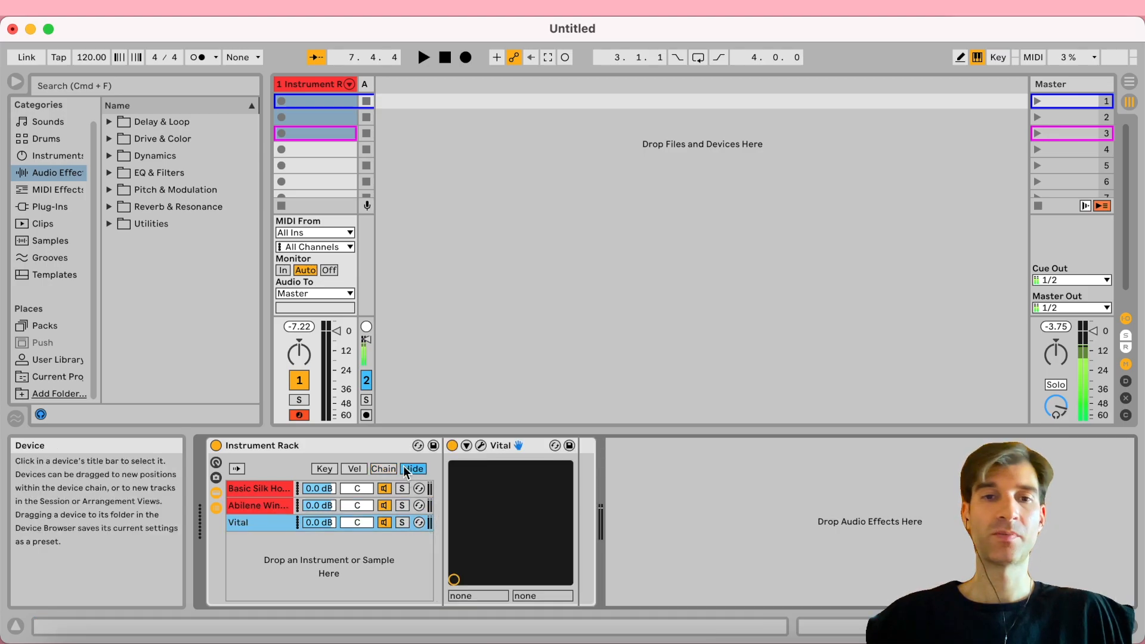
pyautogui.click(382, 468)
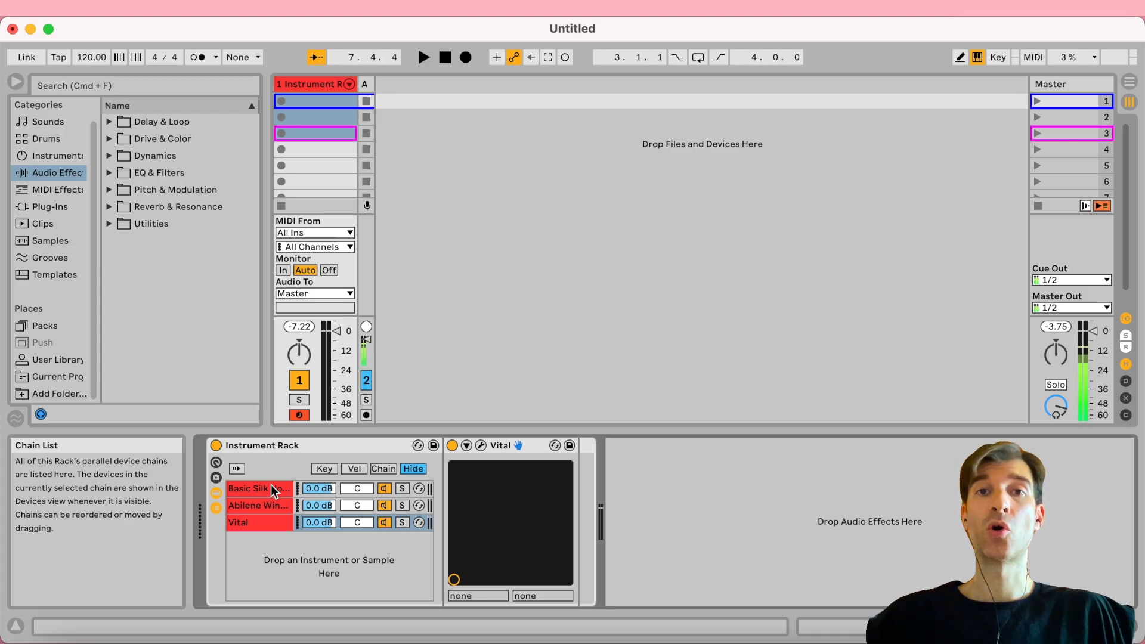
pyautogui.click(257, 505)
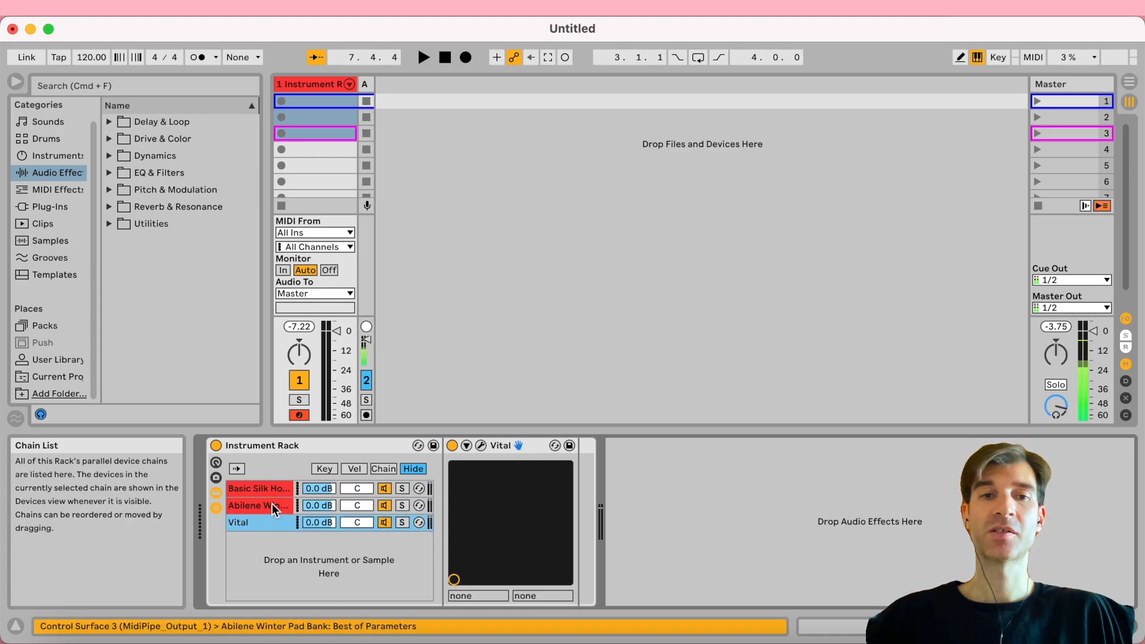
pyautogui.click(257, 488)
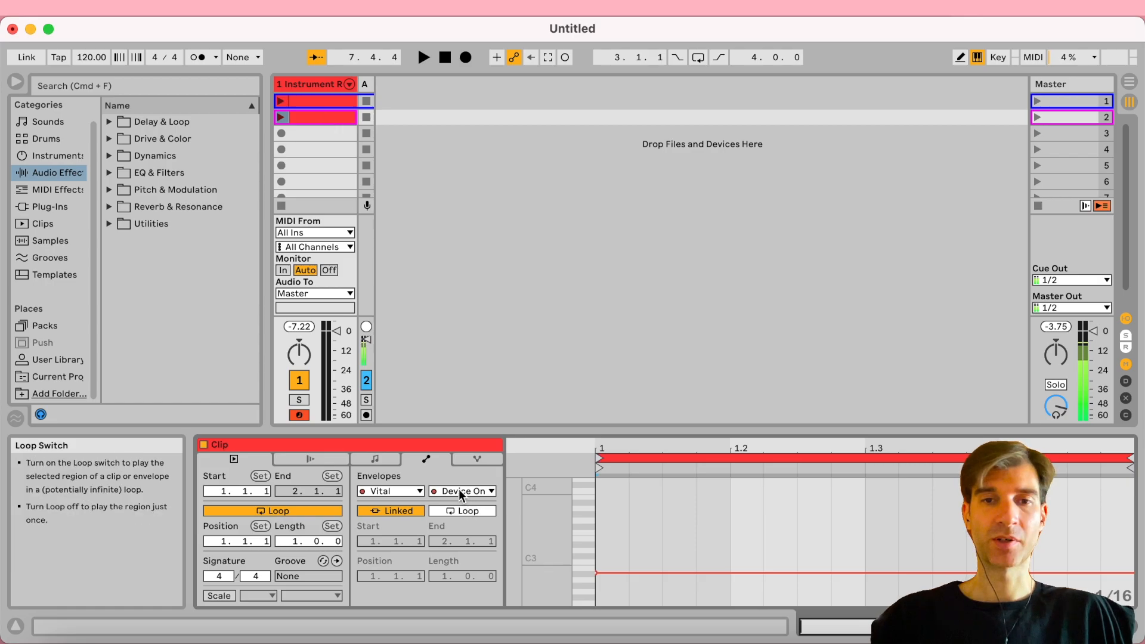
pyautogui.click(417, 491)
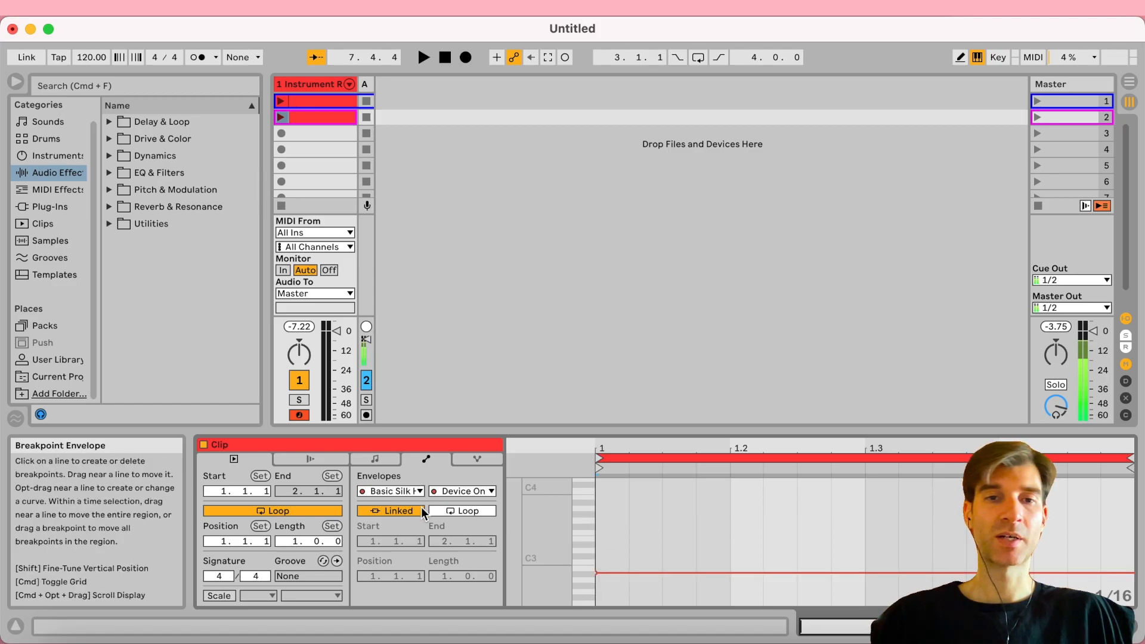
pyautogui.click(391, 491)
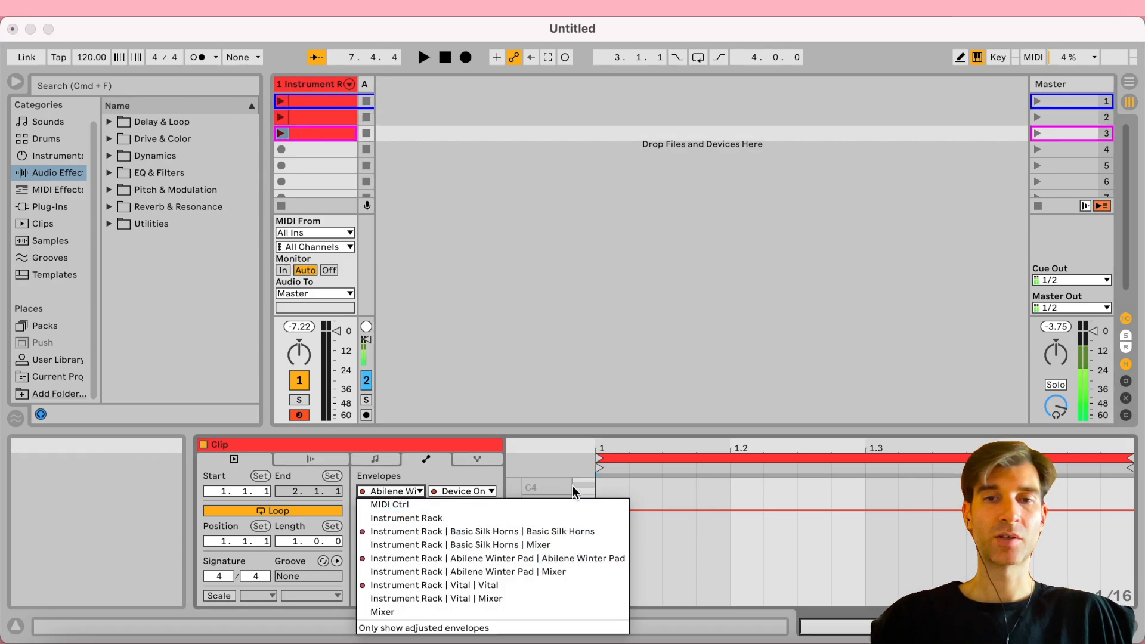
pyautogui.moveTo(497, 558)
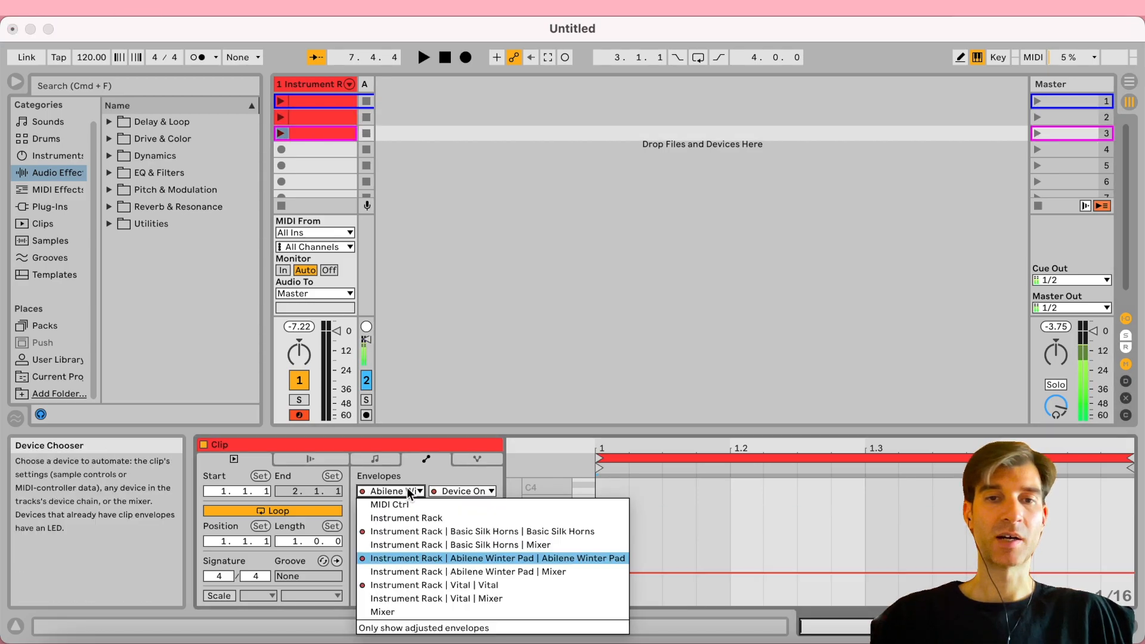
pyautogui.click(433, 585)
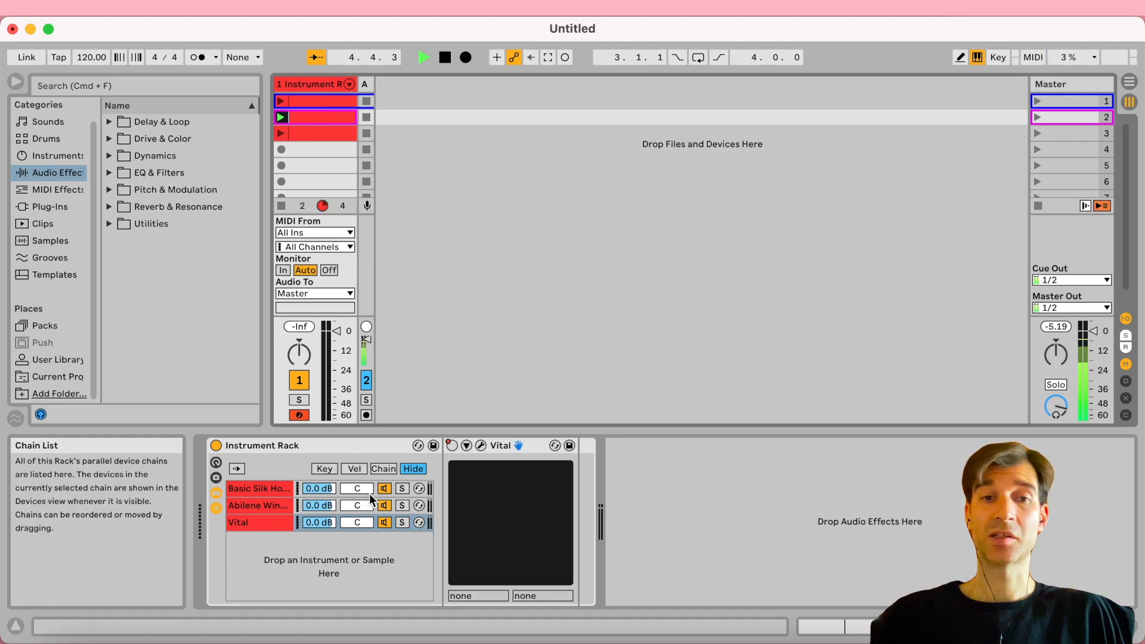
pyautogui.click(257, 487)
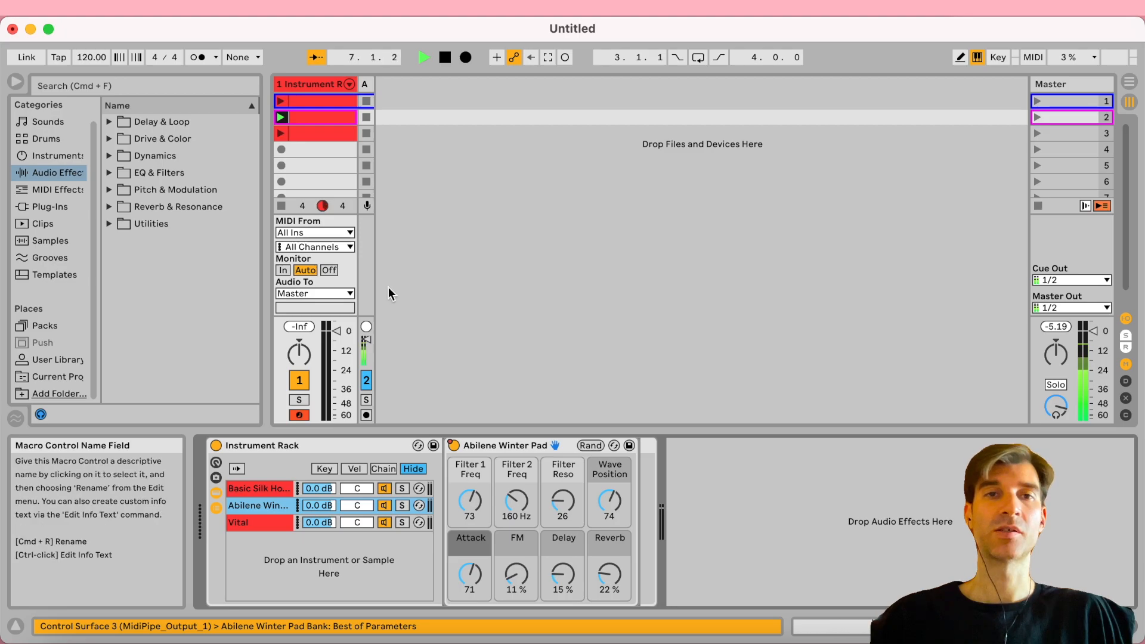
pyautogui.click(257, 488)
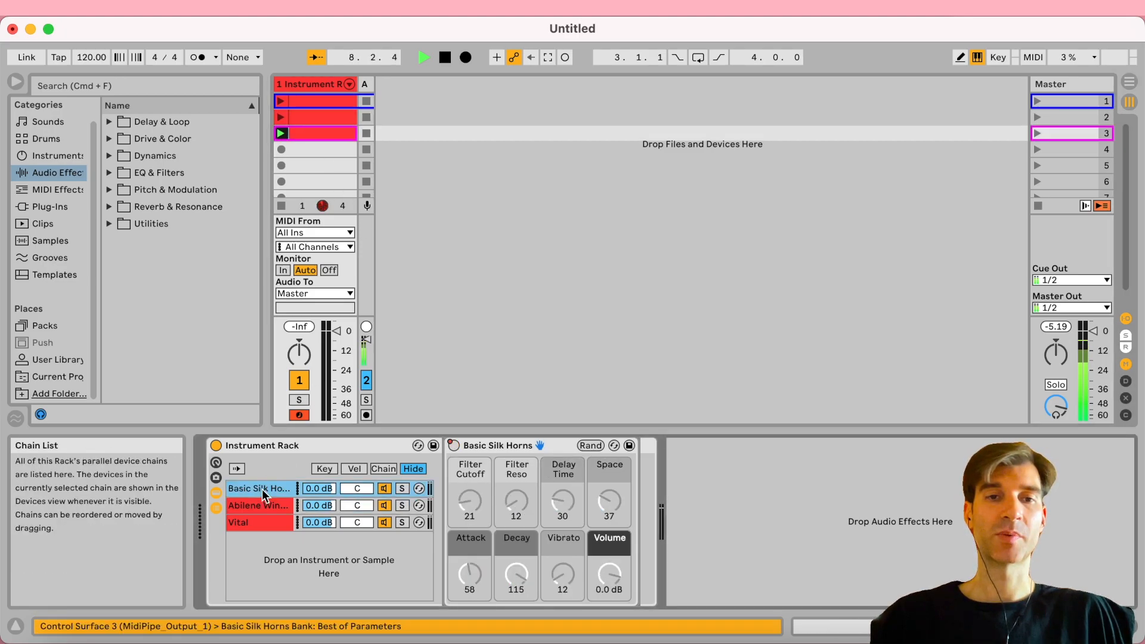
pyautogui.click(257, 505)
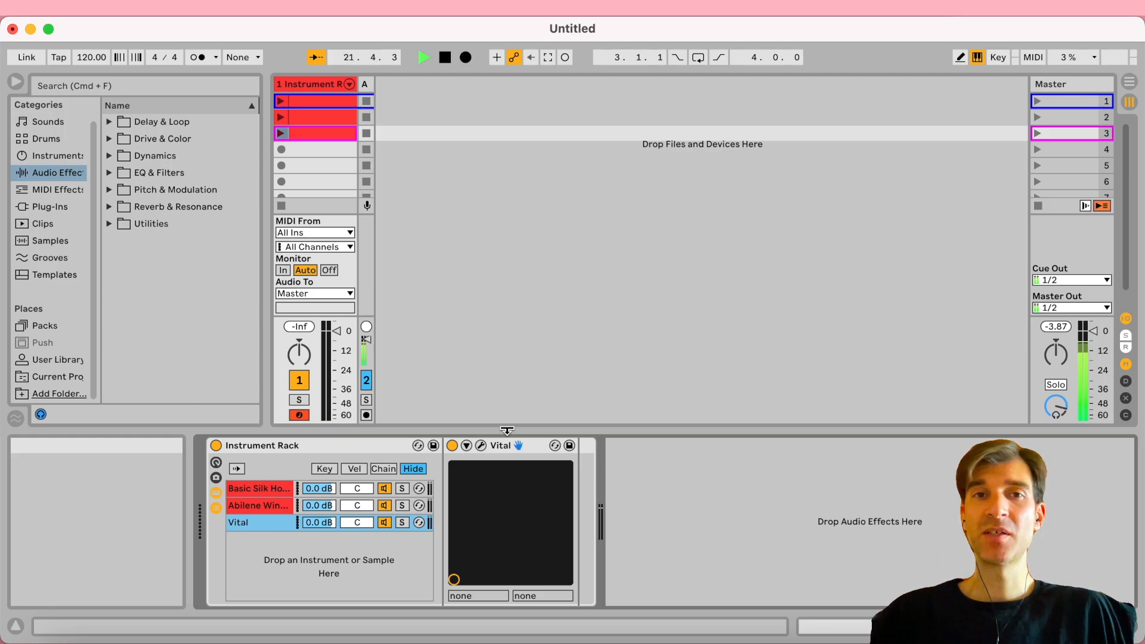
pyautogui.moveTo(257, 488)
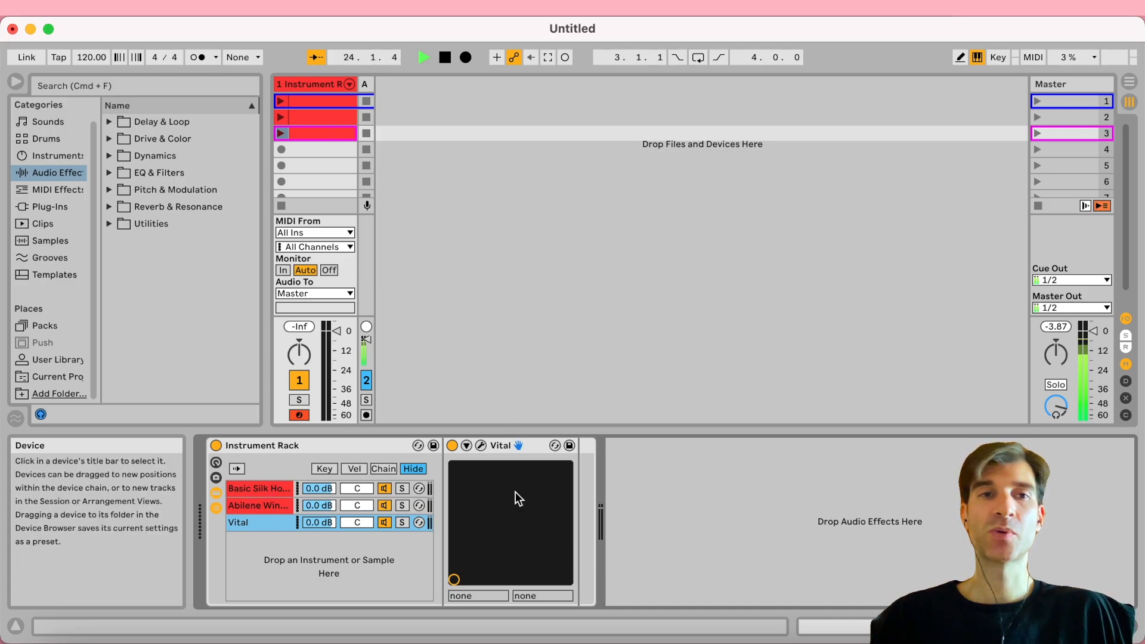
# Expand Reverb & Resonance in the browser and double-click an entry in it
pyautogui.click(108, 207)
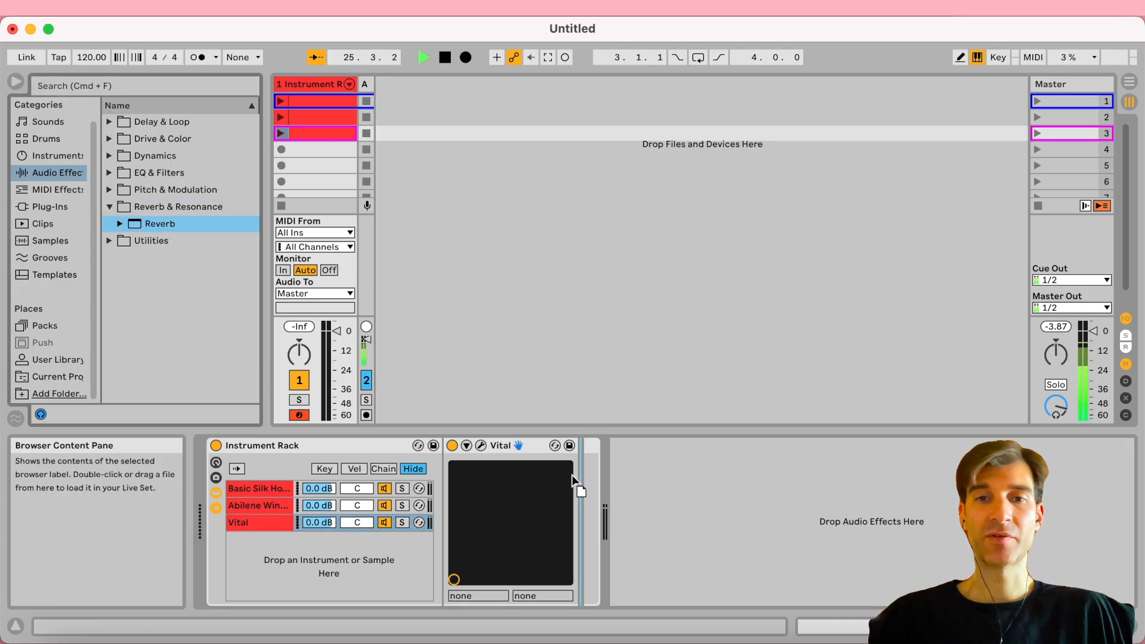
pyautogui.doubleClick(160, 223)
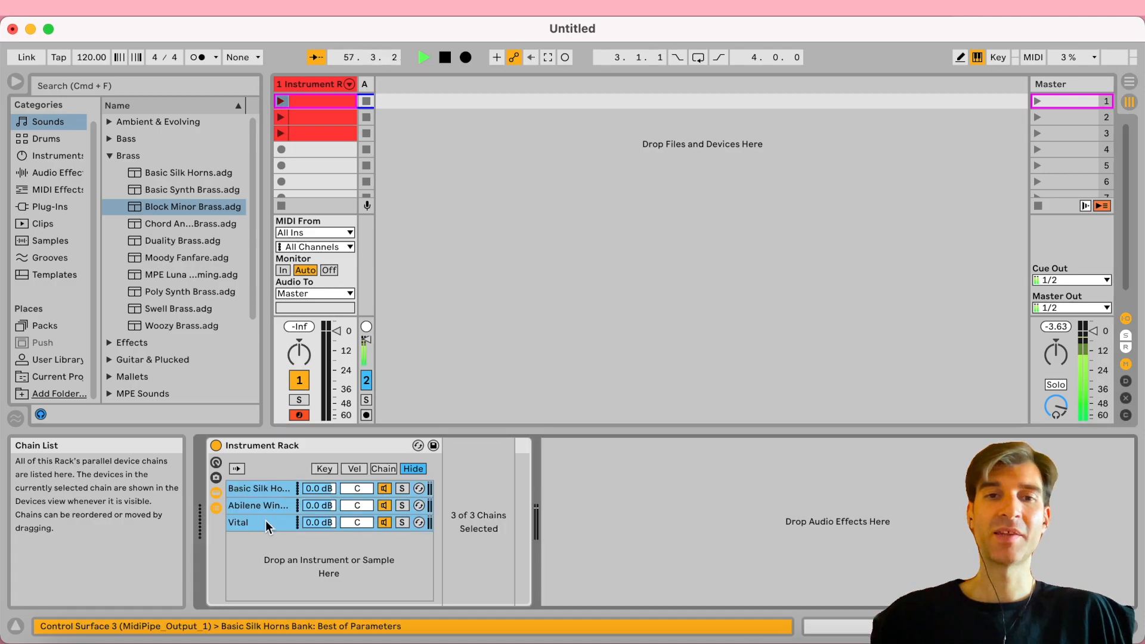
# Remove the rack chains and load 80s Brass.adg from the User Library
pyautogui.click(262, 446)
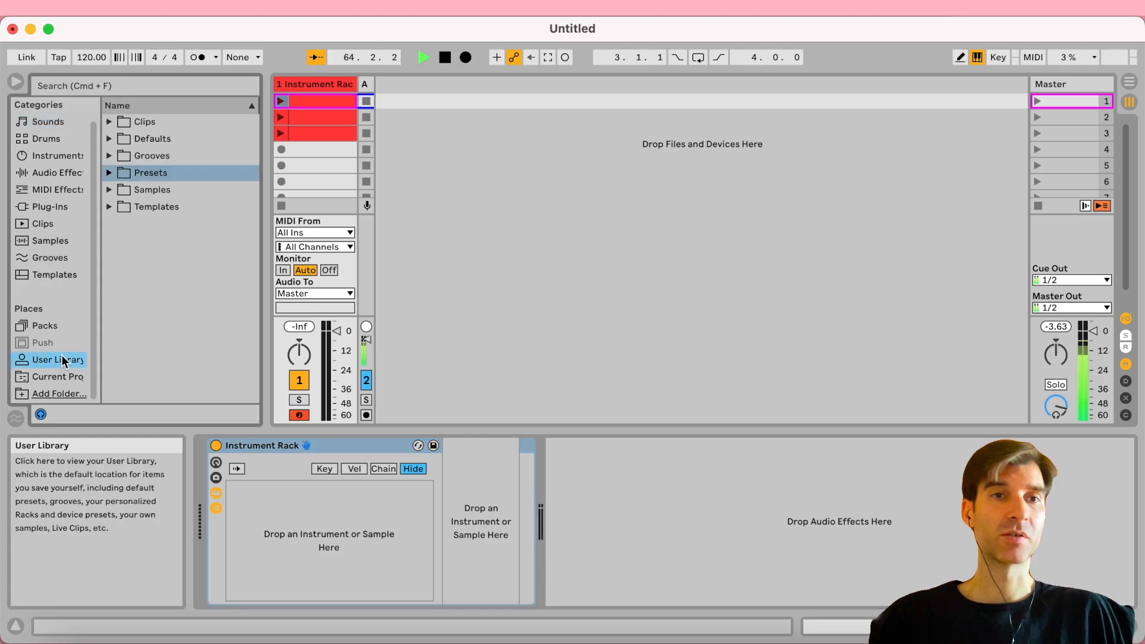
pyautogui.click(108, 172)
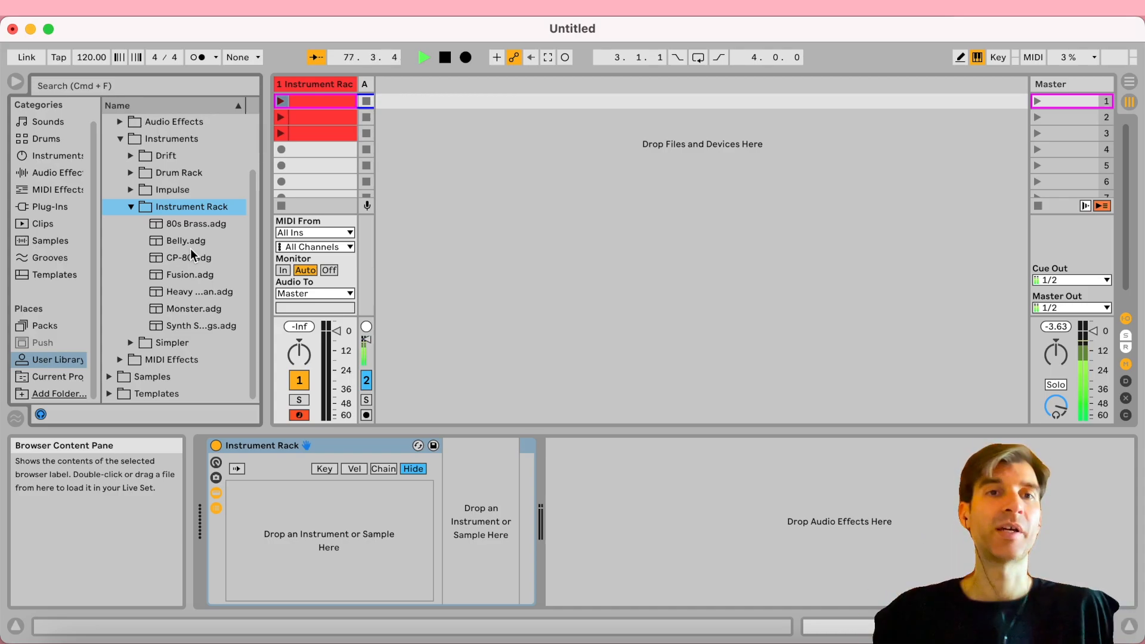
pyautogui.click(195, 224)
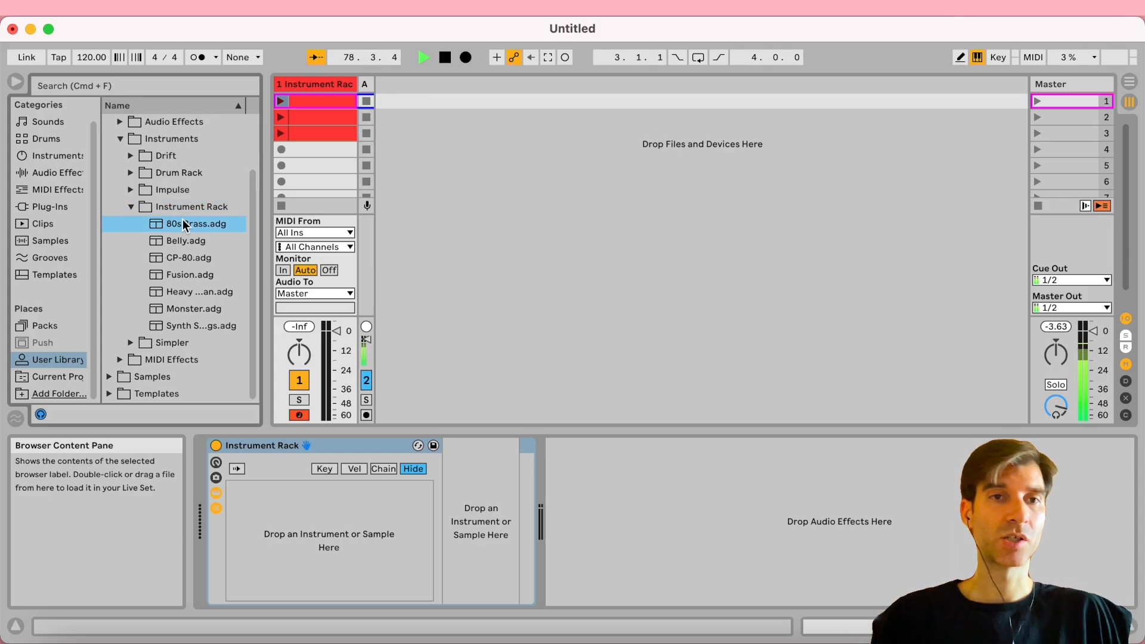
pyautogui.doubleClick(194, 223)
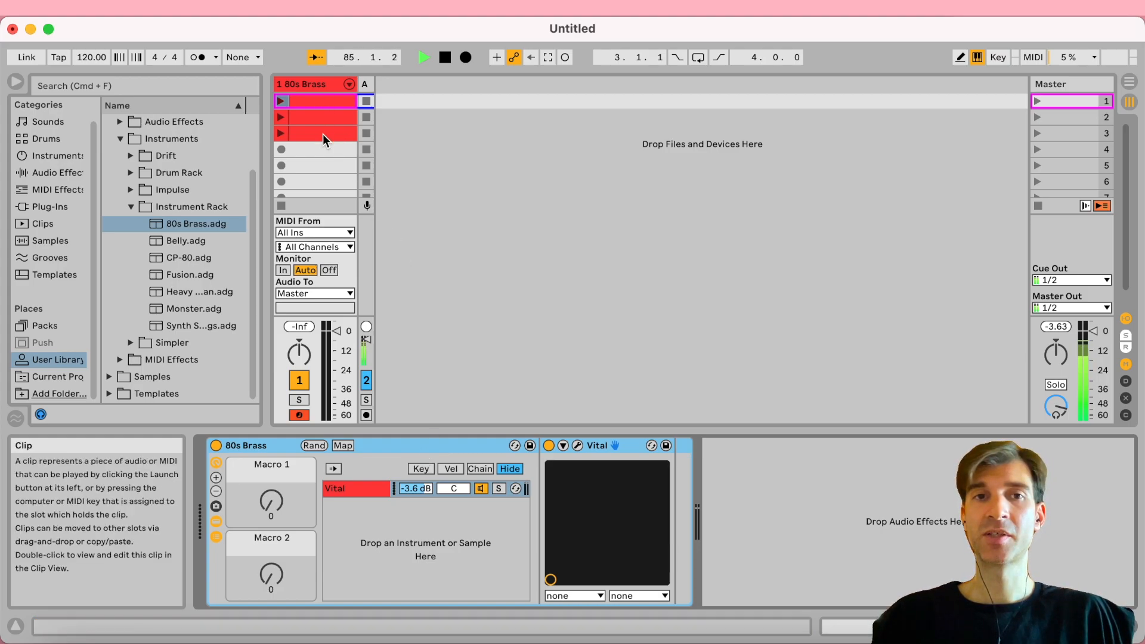
# Browse the CP-80 and other rack presets, then reselect 80s Brass
pyautogui.click(188, 256)
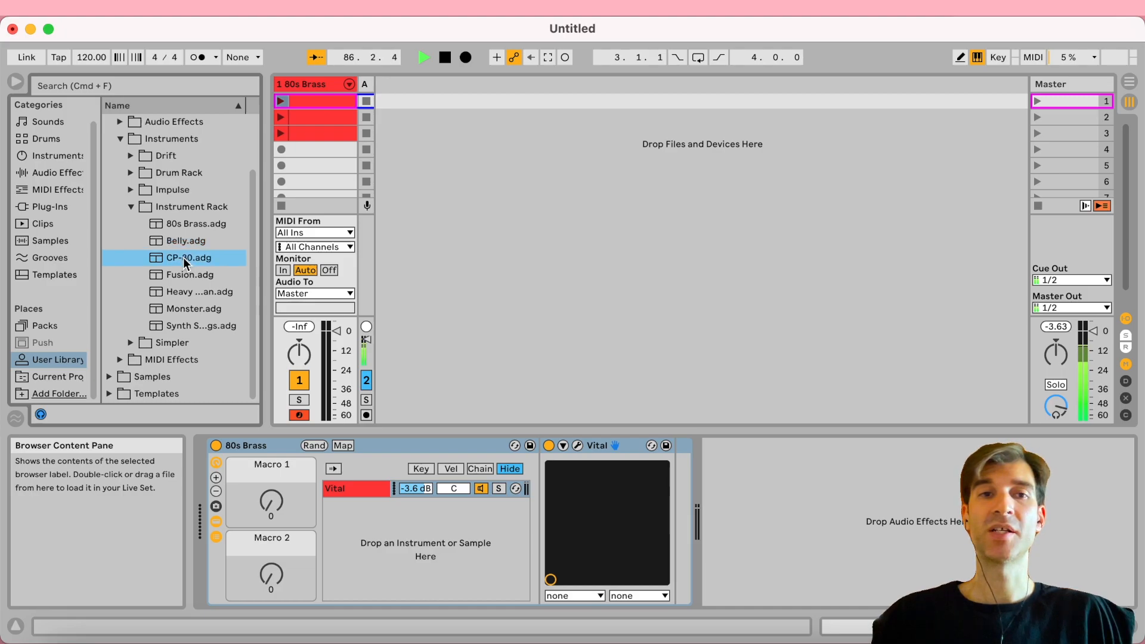
pyautogui.click(200, 325)
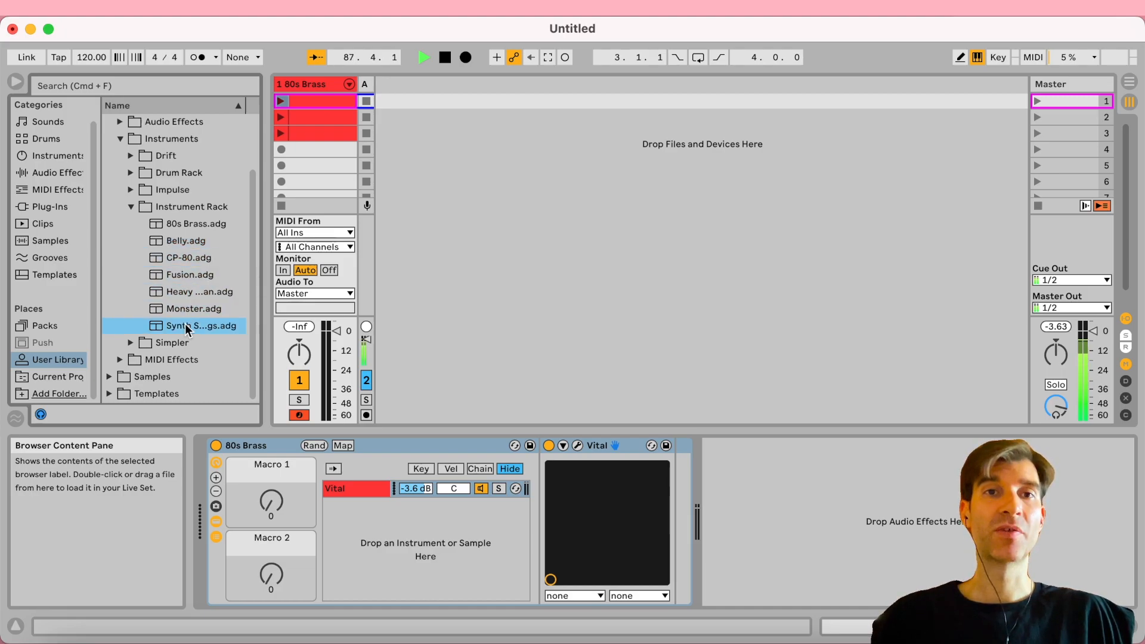
pyautogui.click(195, 223)
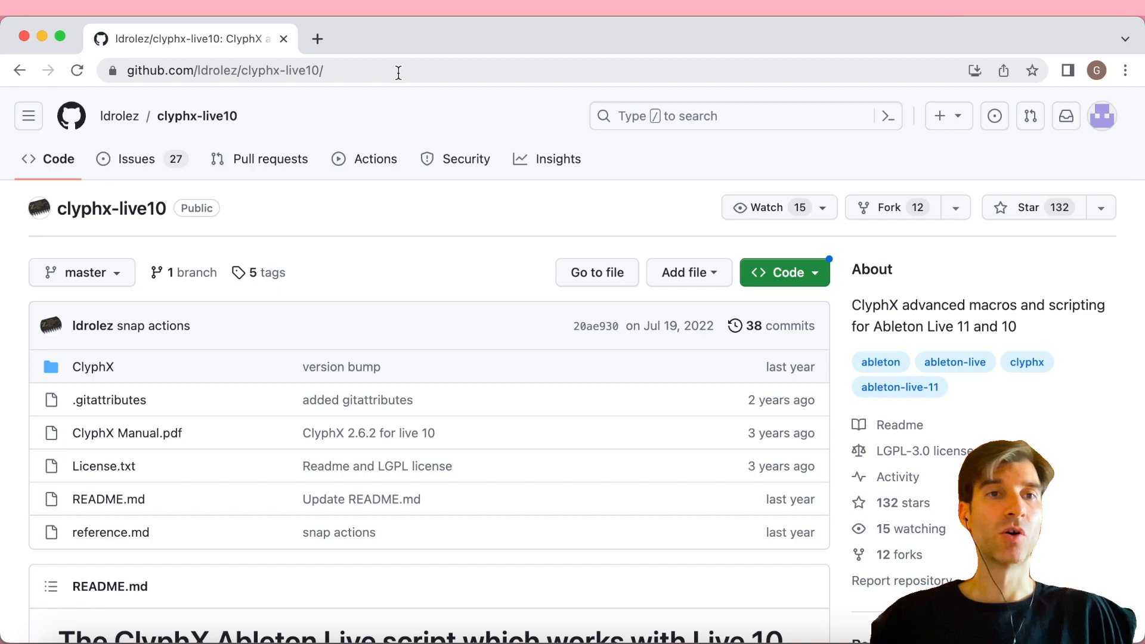
# Show the Code clone/Download ZIP dropdown on the clyphx-live10 GitHub page
pyautogui.click(219, 70)
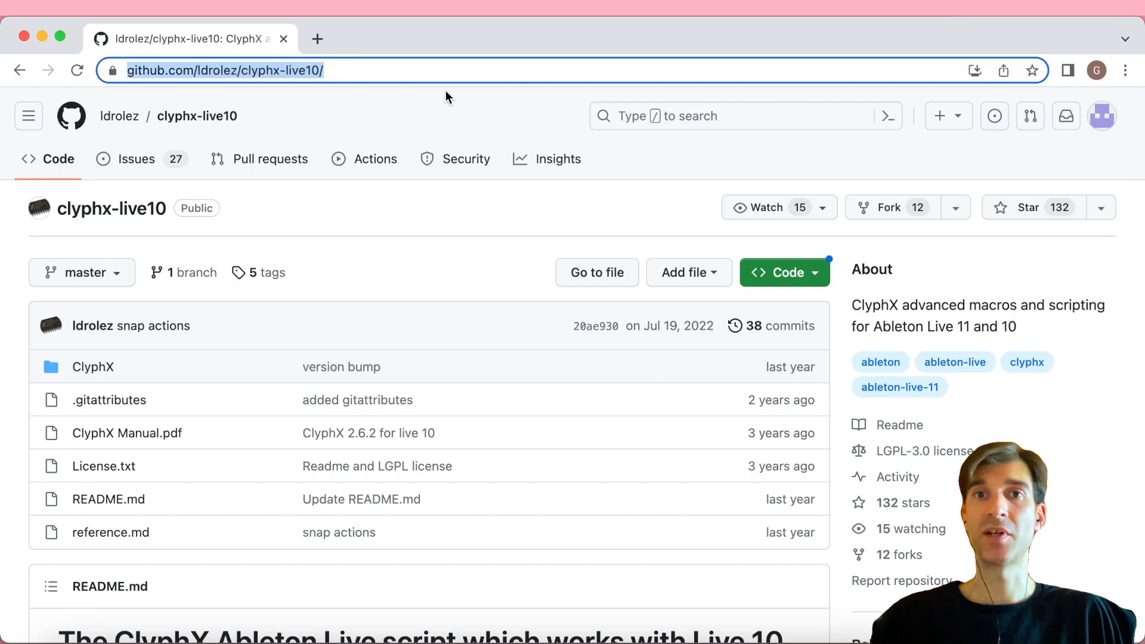
pyautogui.click(782, 272)
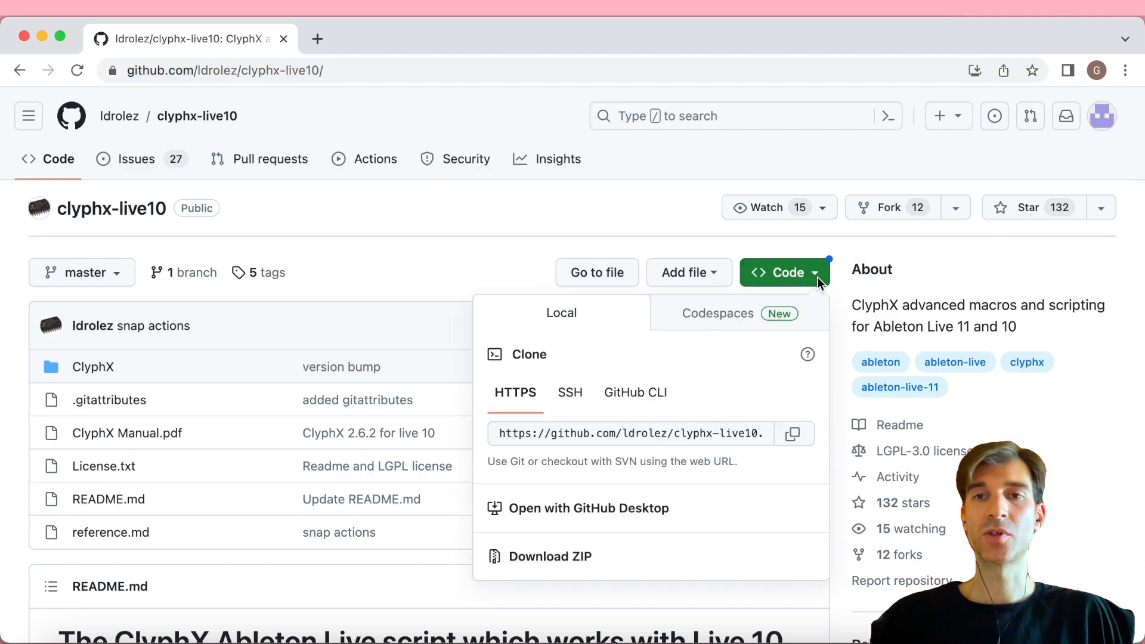
pyautogui.moveTo(440, 266)
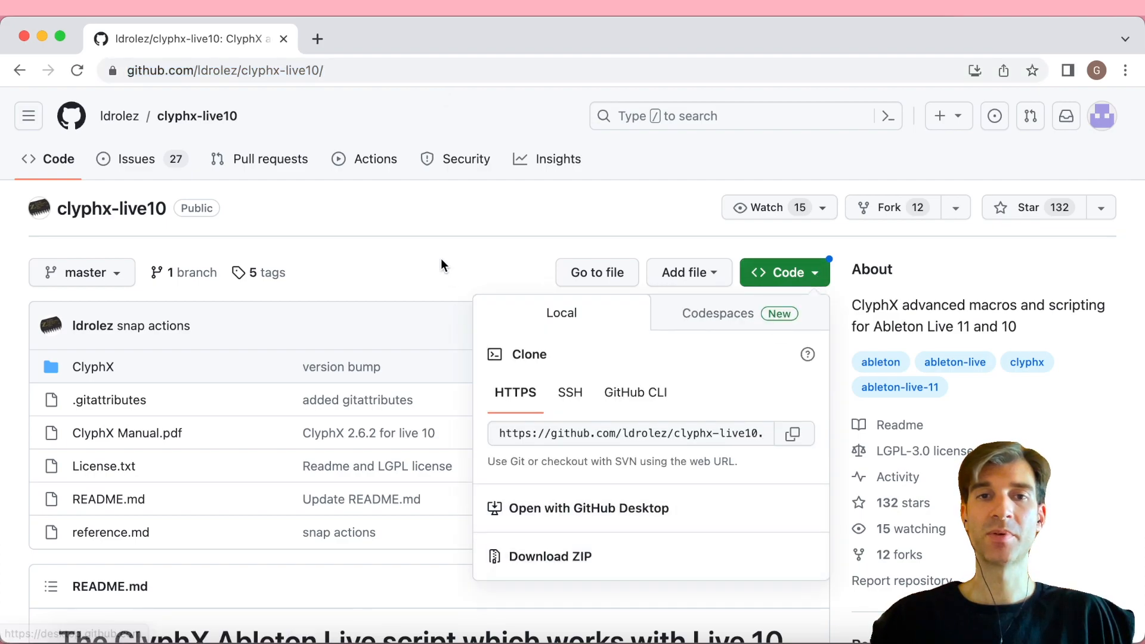
pyautogui.click(783, 273)
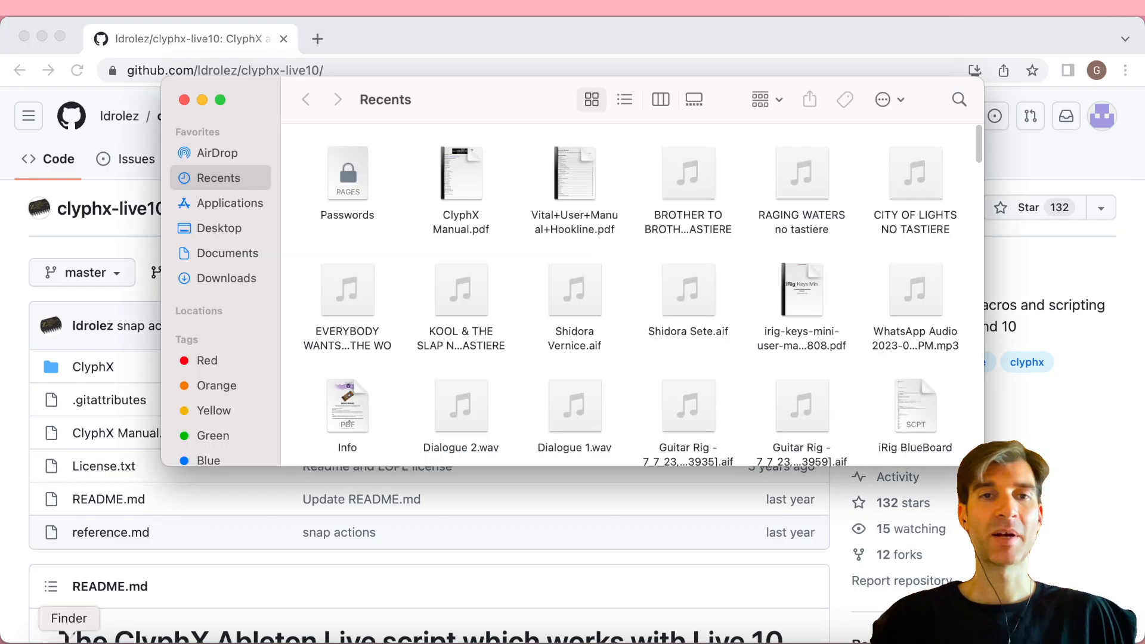
# Show Ableton Live 11 Lite's package contents and open the ClyphX folder in MIDI Remote Scripts
pyautogui.click(229, 202)
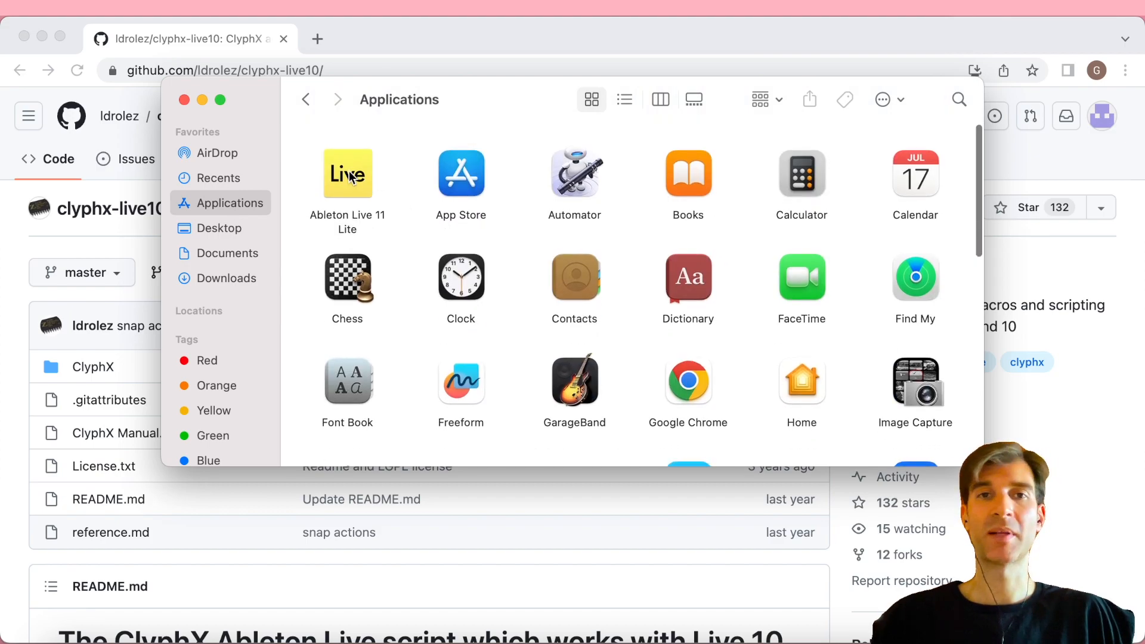
pyautogui.rightClick(347, 173)
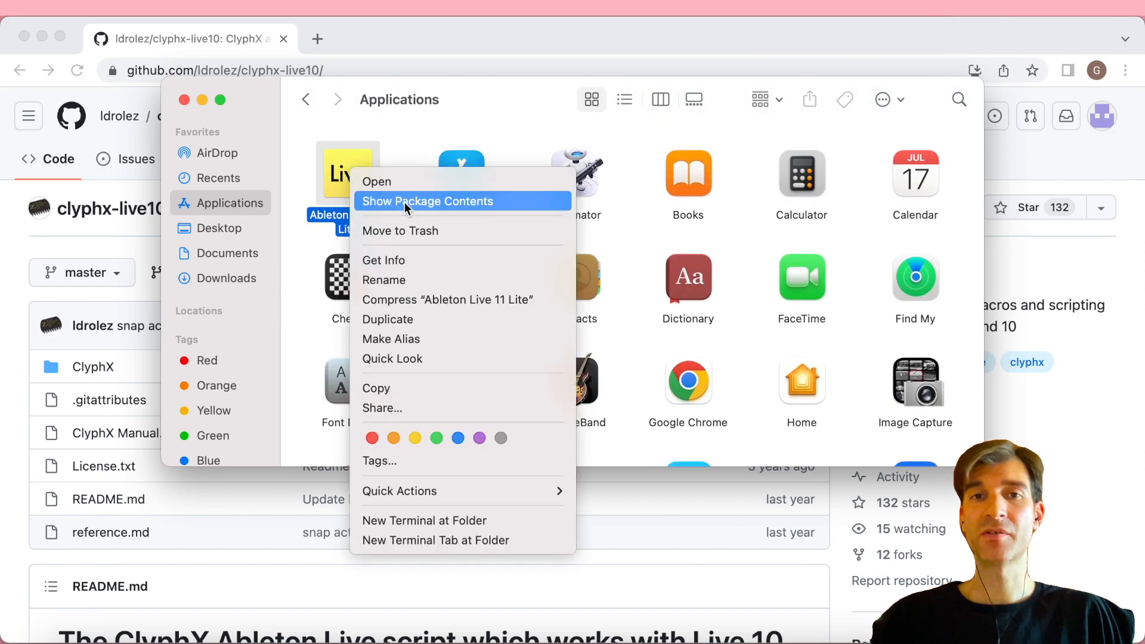
pyautogui.click(427, 201)
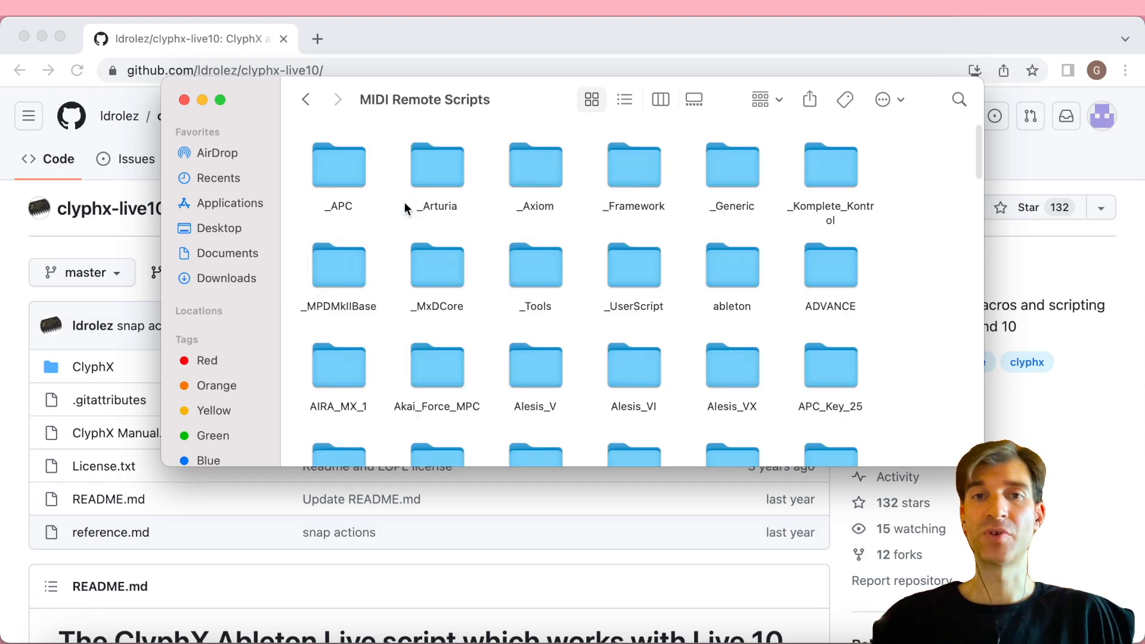
pyautogui.scroll(-3)
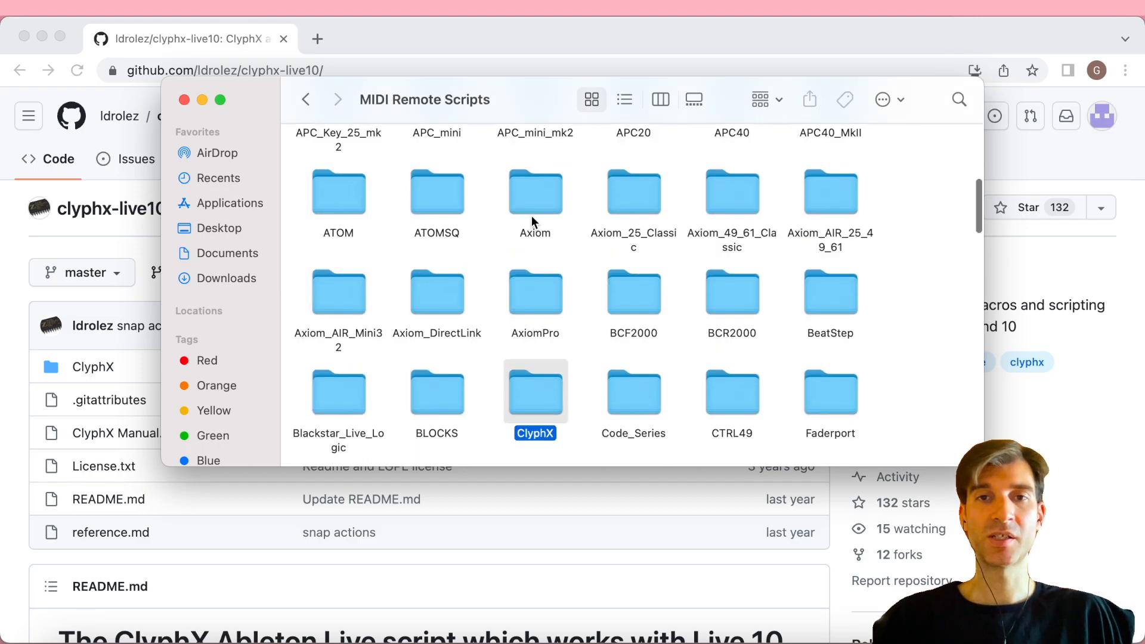
pyautogui.moveTo(535, 398)
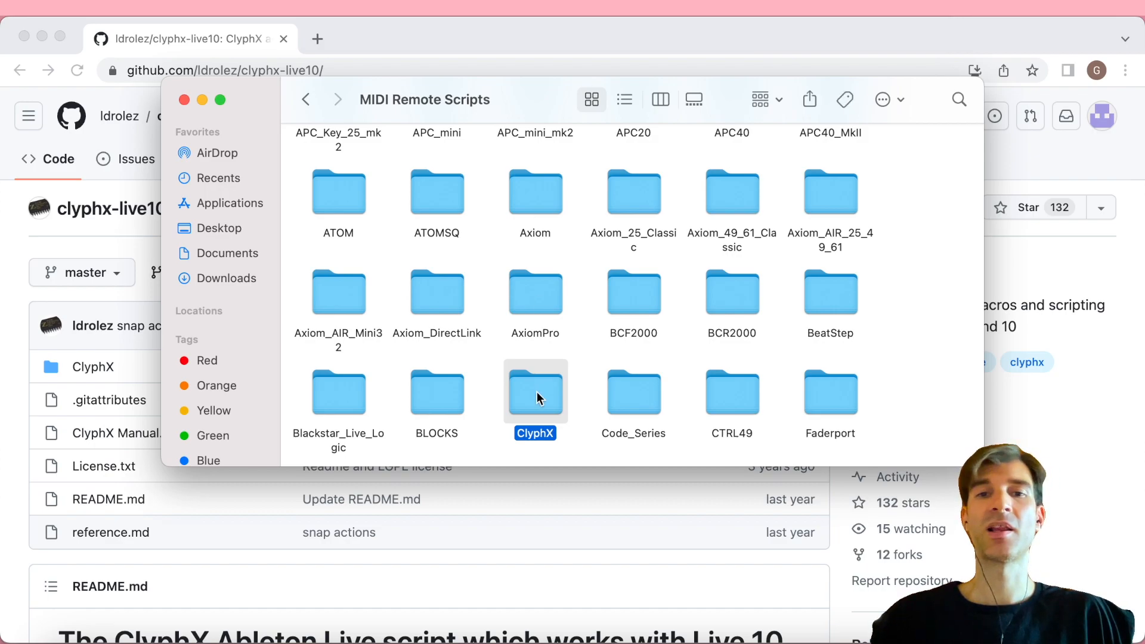
pyautogui.doubleClick(535, 392)
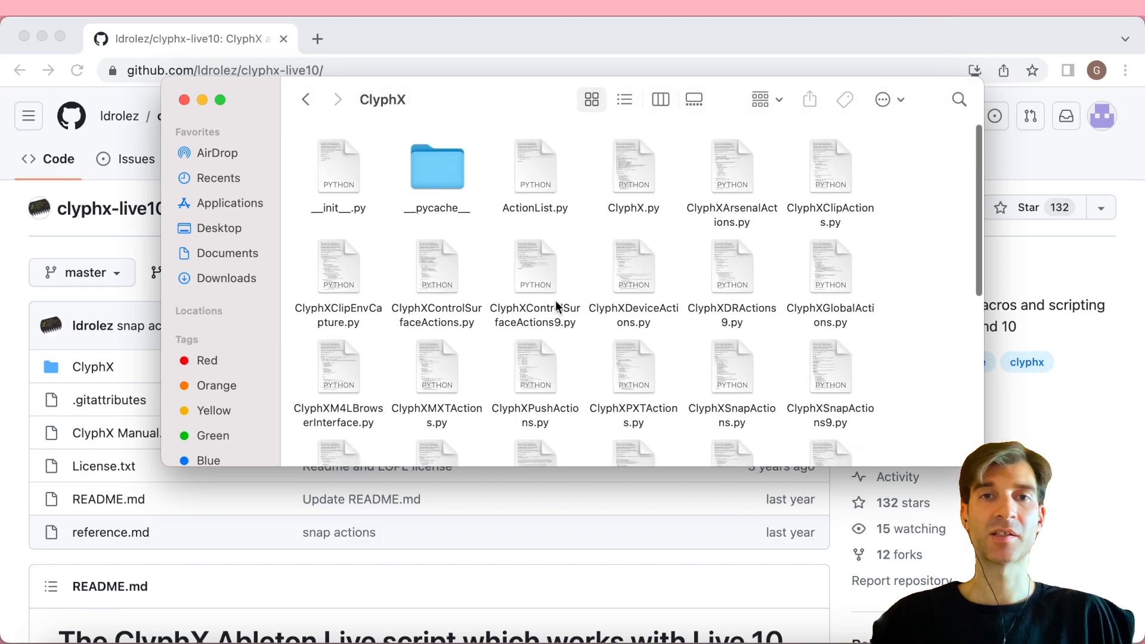
pyautogui.click(305, 99)
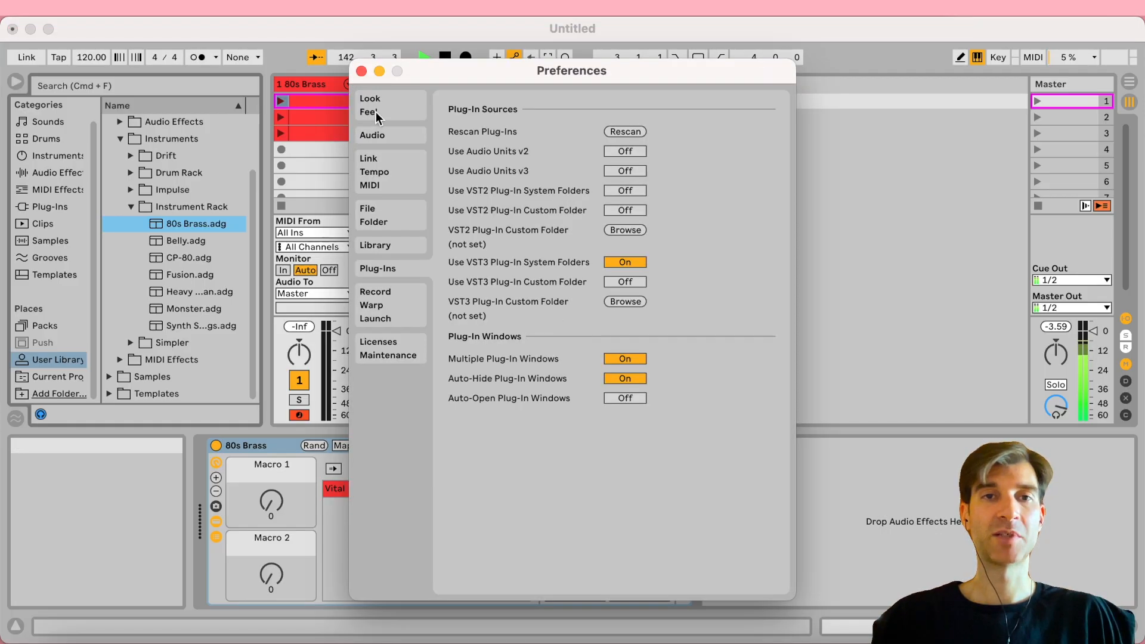
# Assign ClyphX to the fifth Control Surface slot under Link/Tempo/MIDI and close Preferences
pyautogui.click(370, 164)
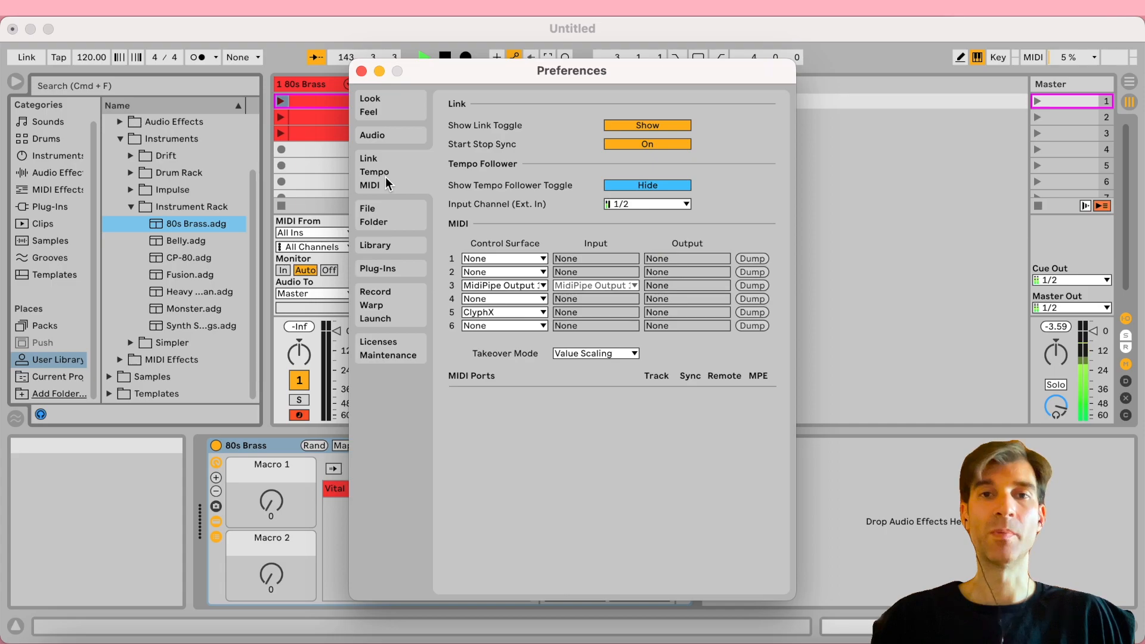
pyautogui.moveTo(504, 312)
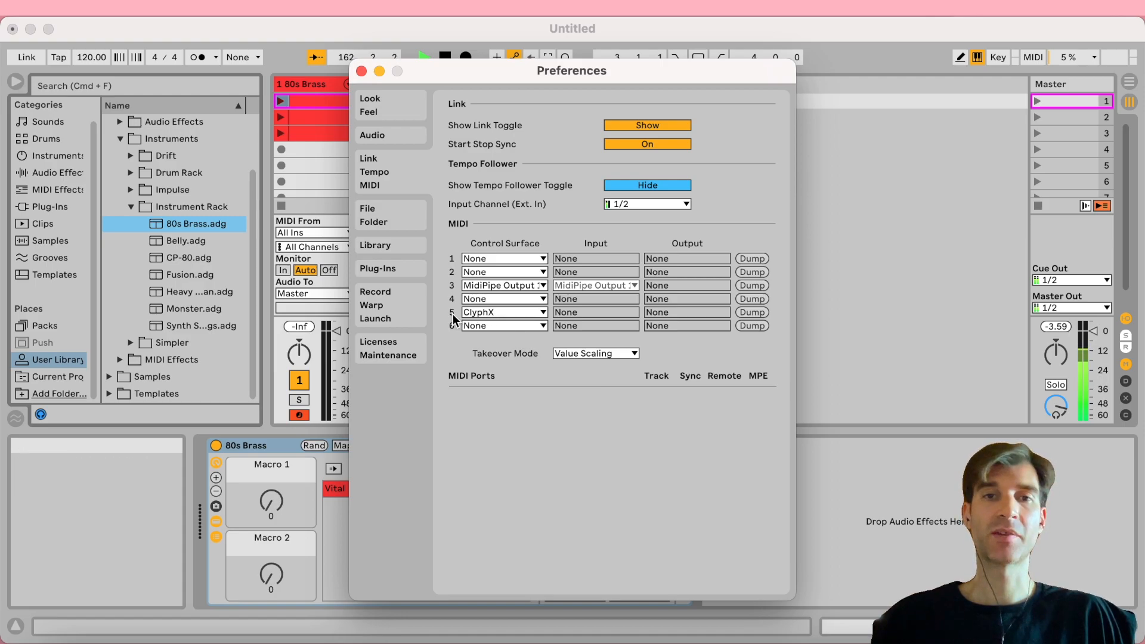
pyautogui.click(502, 312)
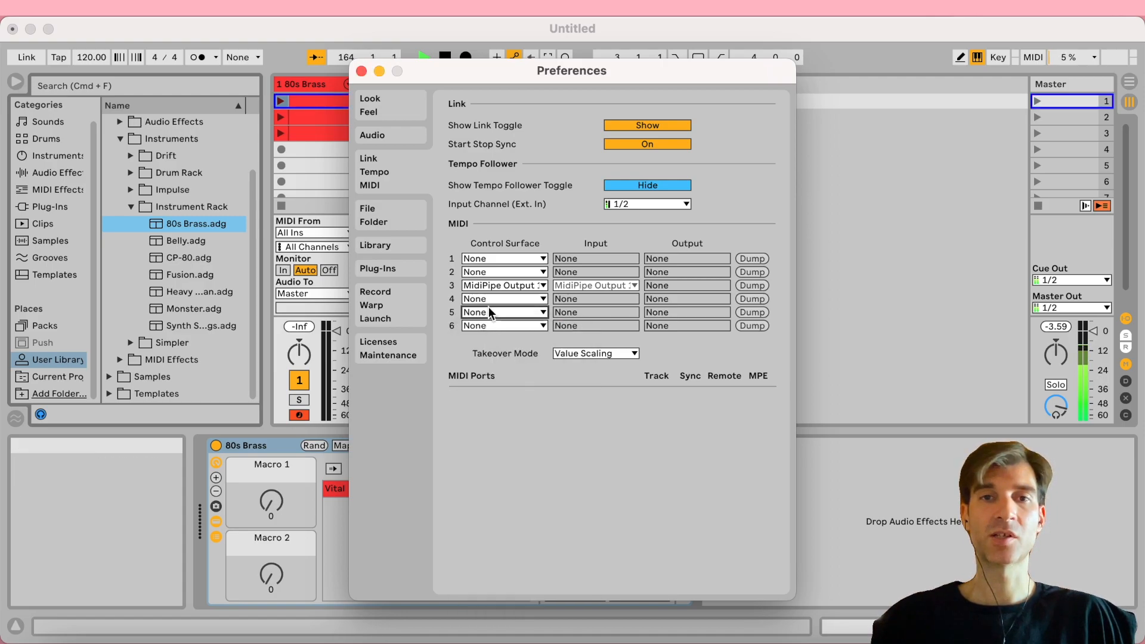
pyautogui.click(502, 257)
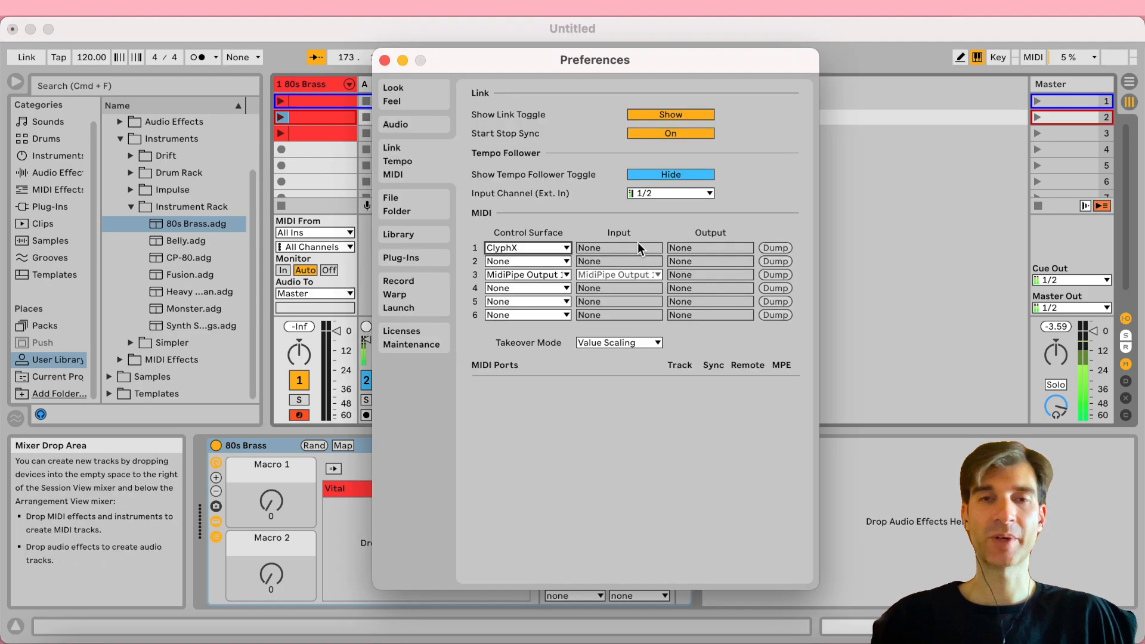
pyautogui.click(526, 274)
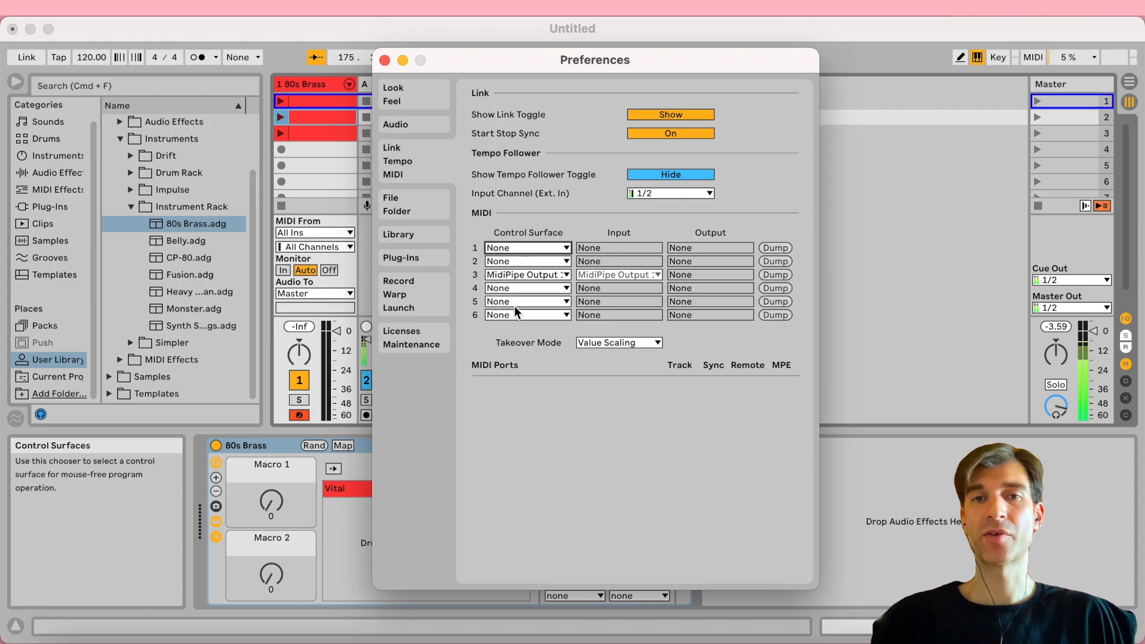
pyautogui.click(526, 315)
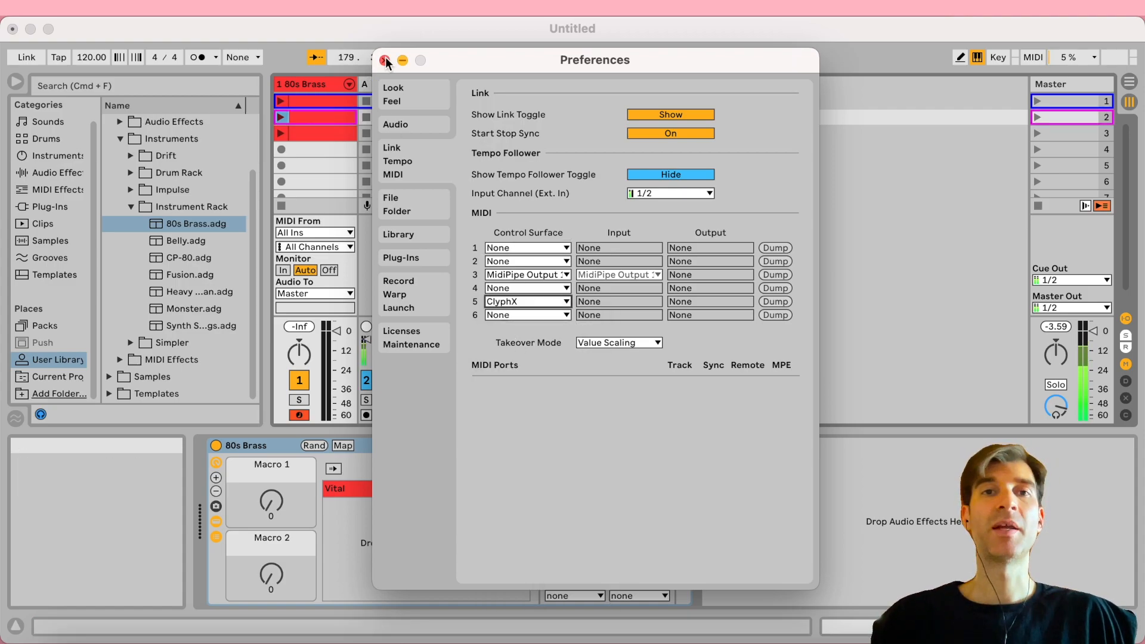
pyautogui.click(386, 59)
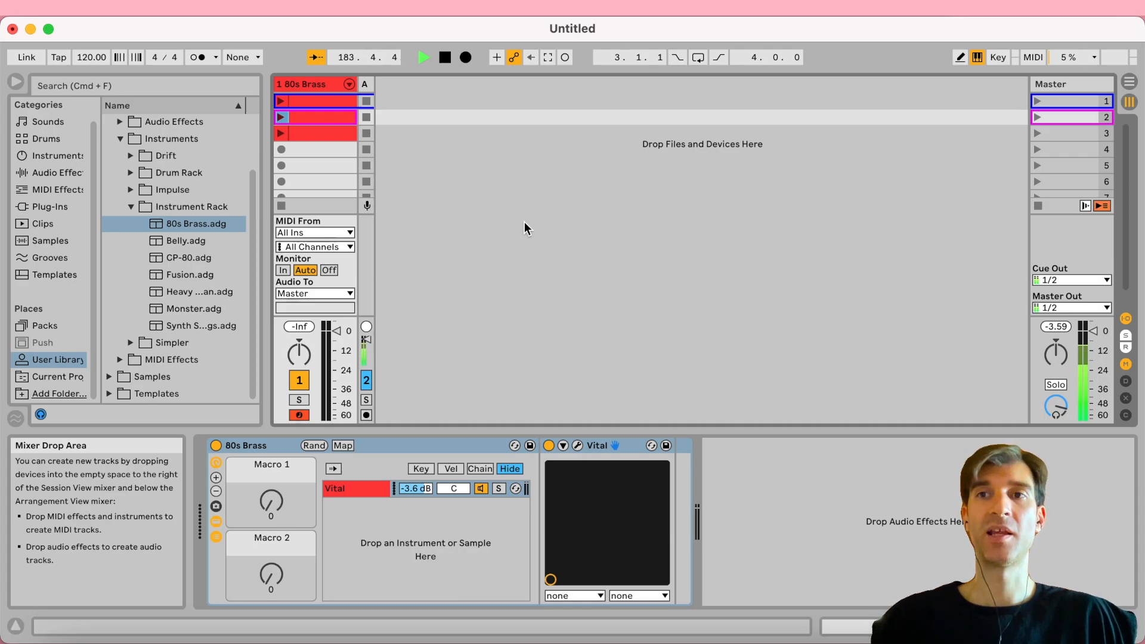
# Delete the track's extra clips and rename the remaining first clip 'SWAP <'
pyautogui.click(314, 101)
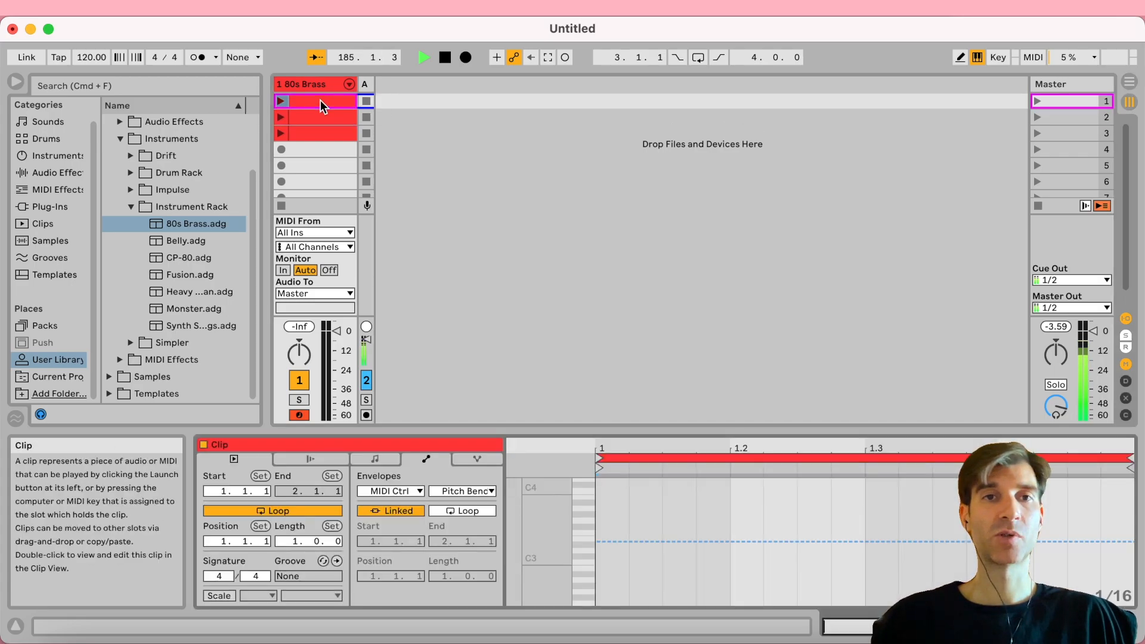
pyautogui.click(314, 116)
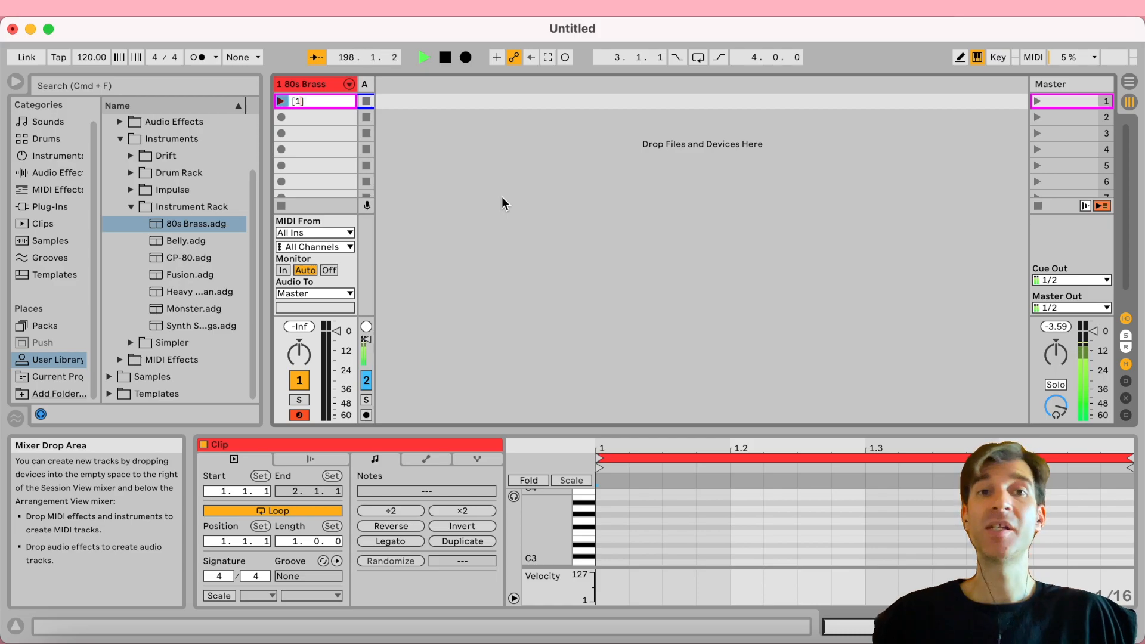
pyautogui.click(314, 101)
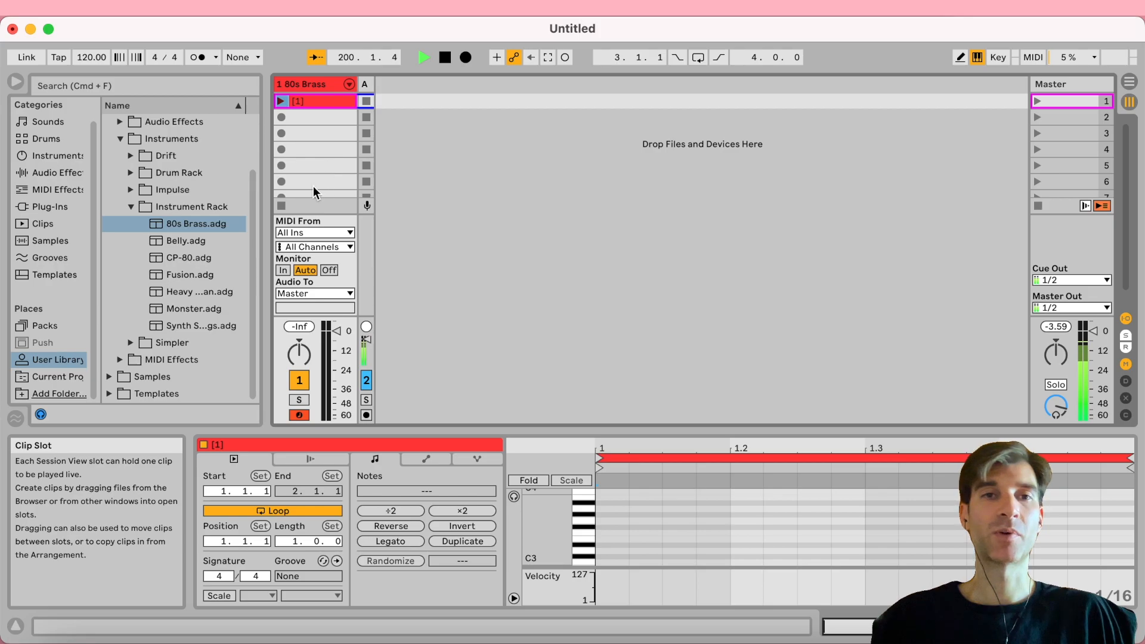
pyautogui.click(314, 181)
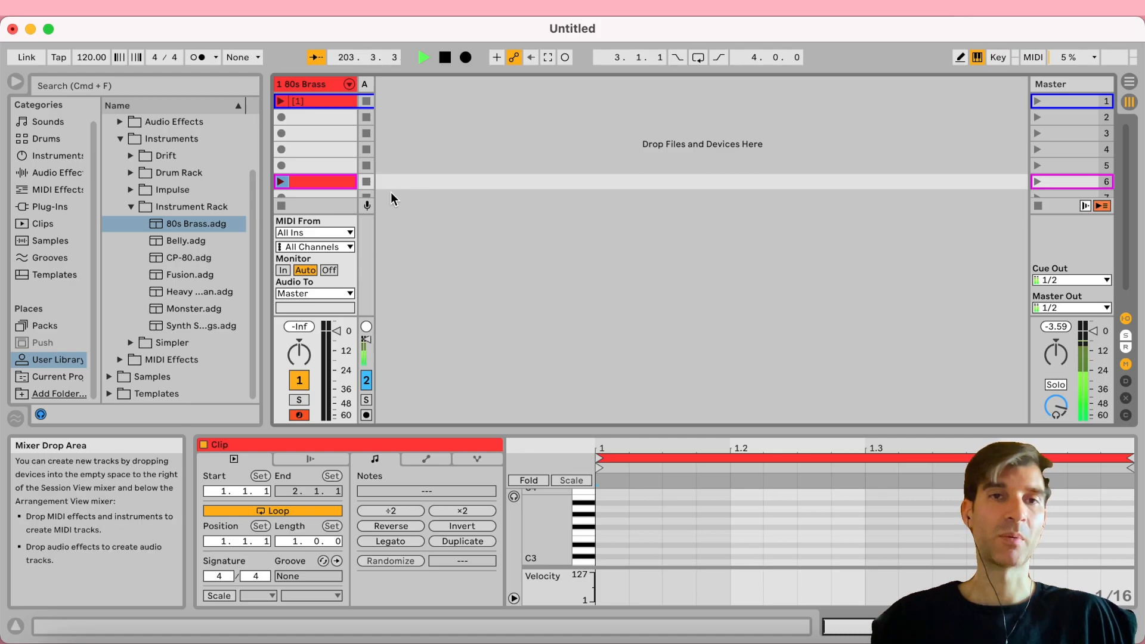
pyautogui.click(314, 100)
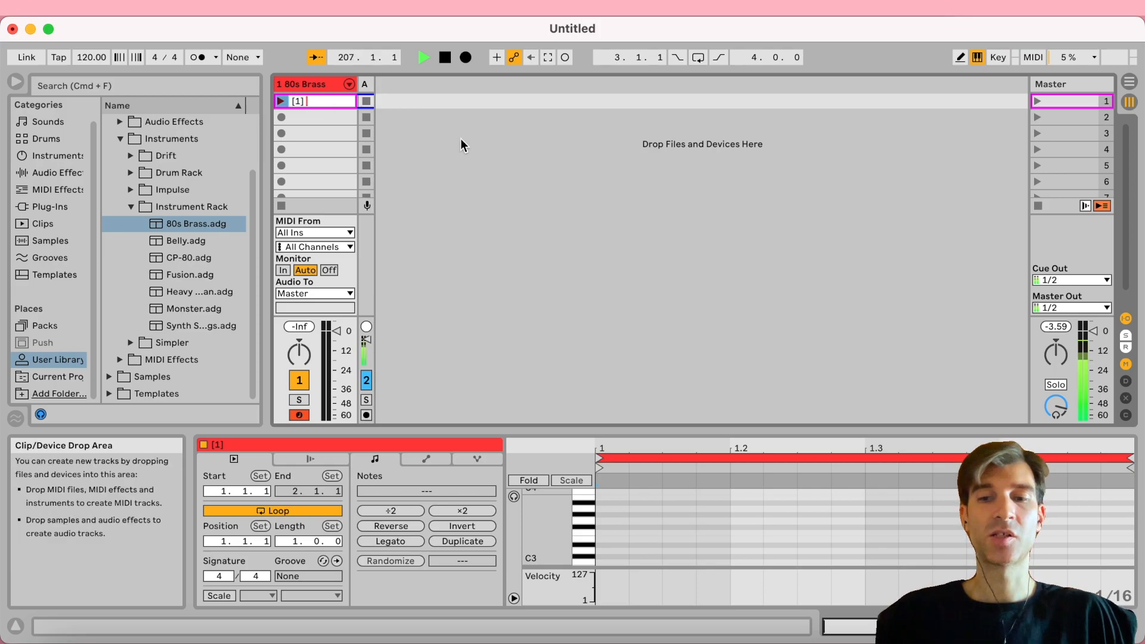
pyautogui.write('SWAP <')
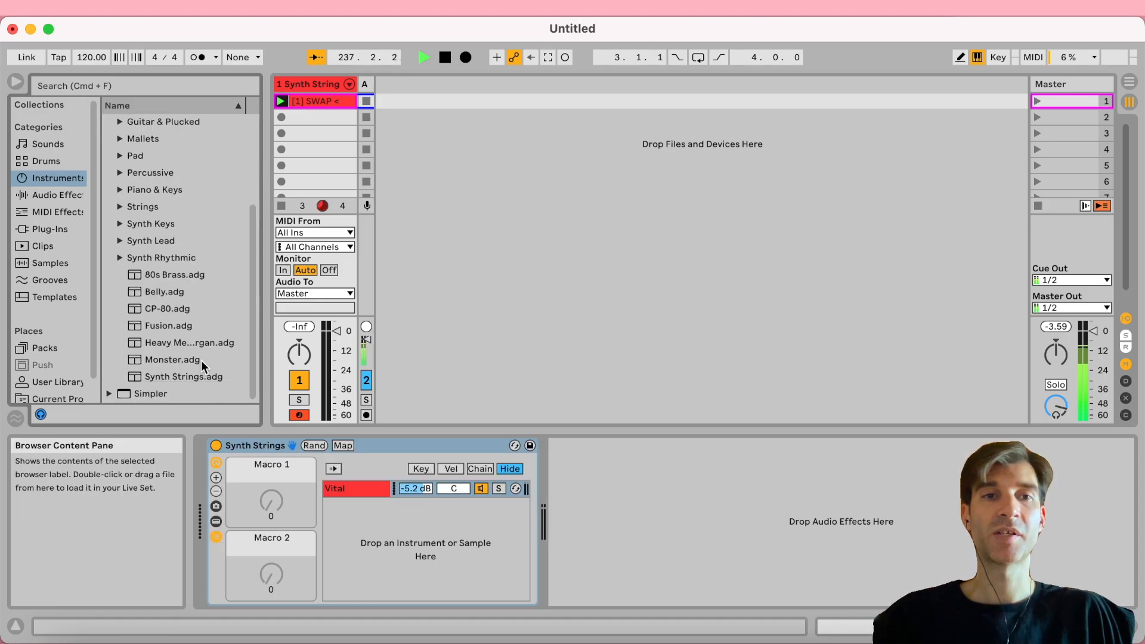
# Browse the Monster and Synth Strings presets, then launch the SWAP < clip to swap presets
pyautogui.click(183, 376)
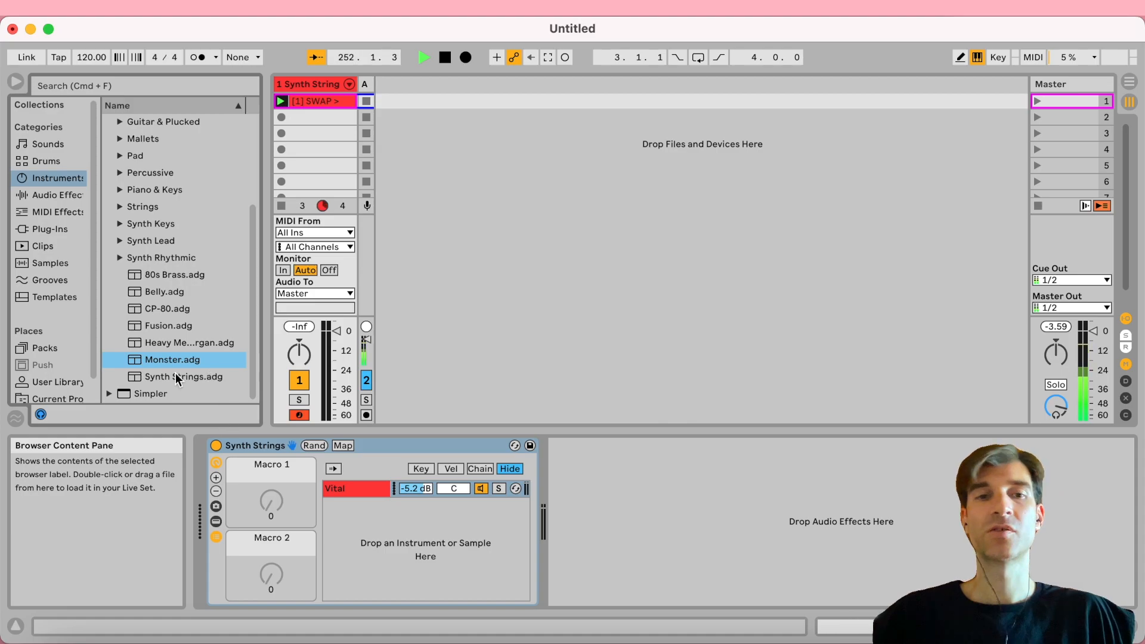
pyautogui.click(183, 376)
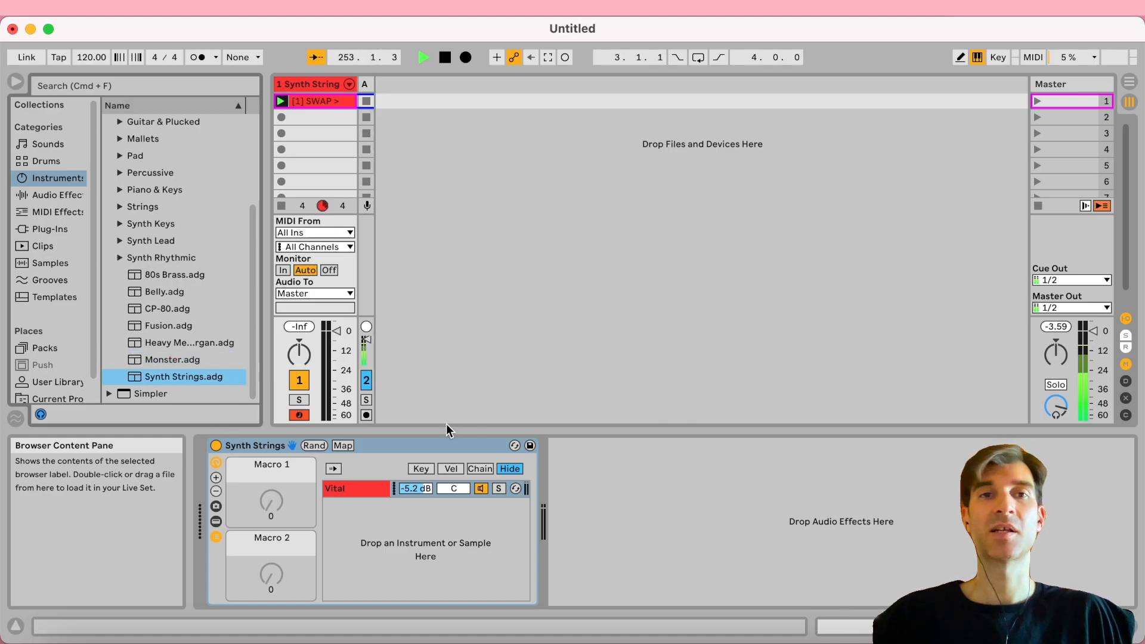
pyautogui.click(321, 100)
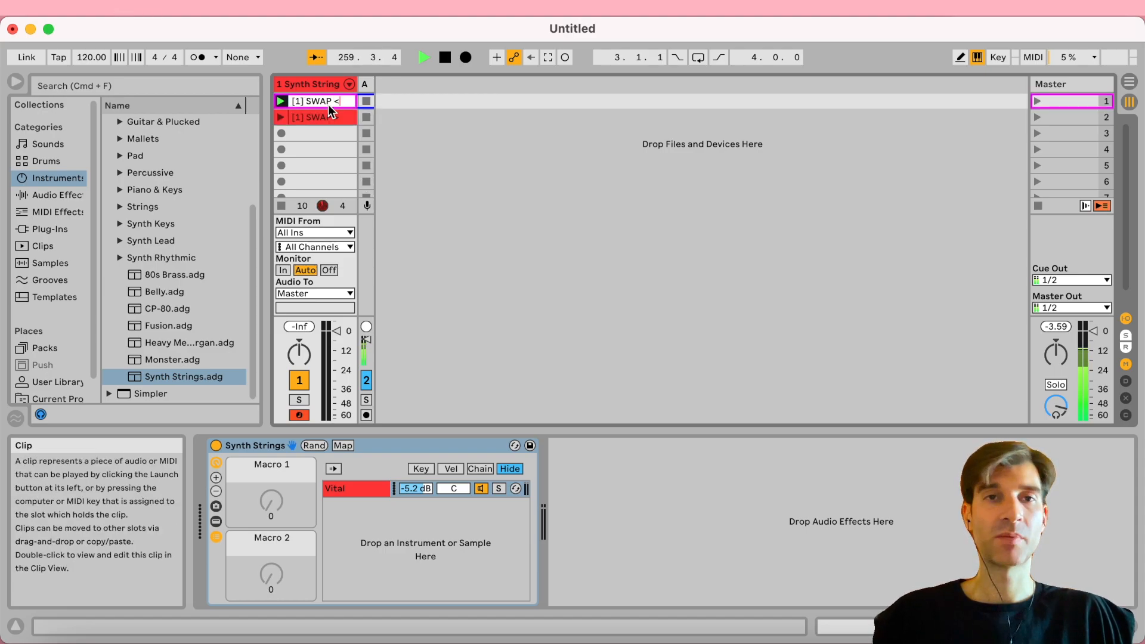
pyautogui.click(315, 118)
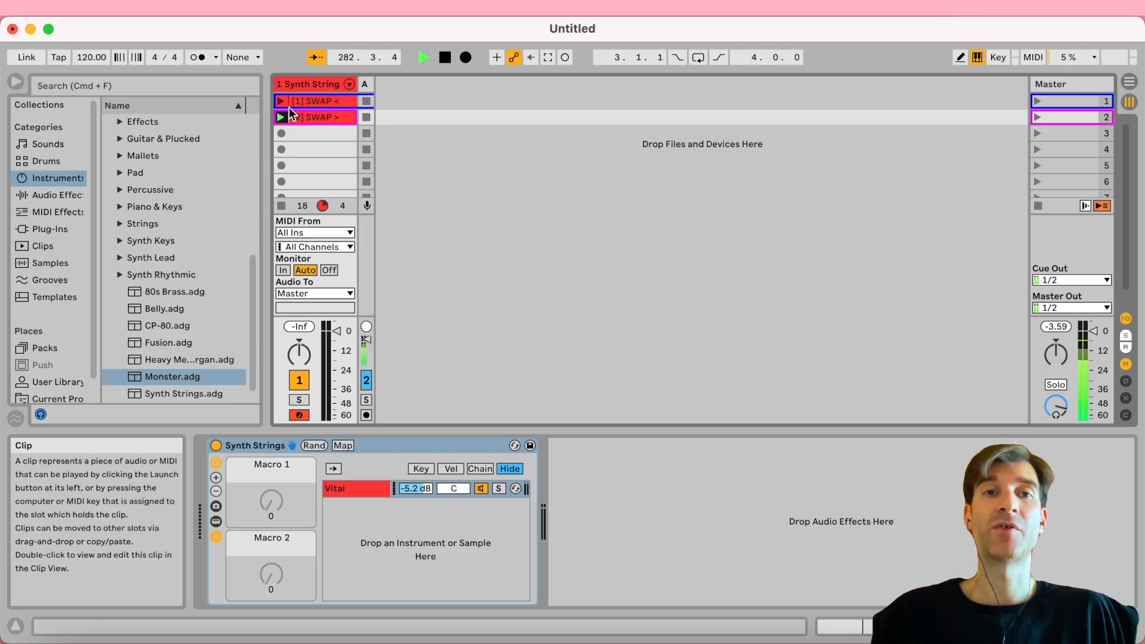
pyautogui.moveTo(281, 117)
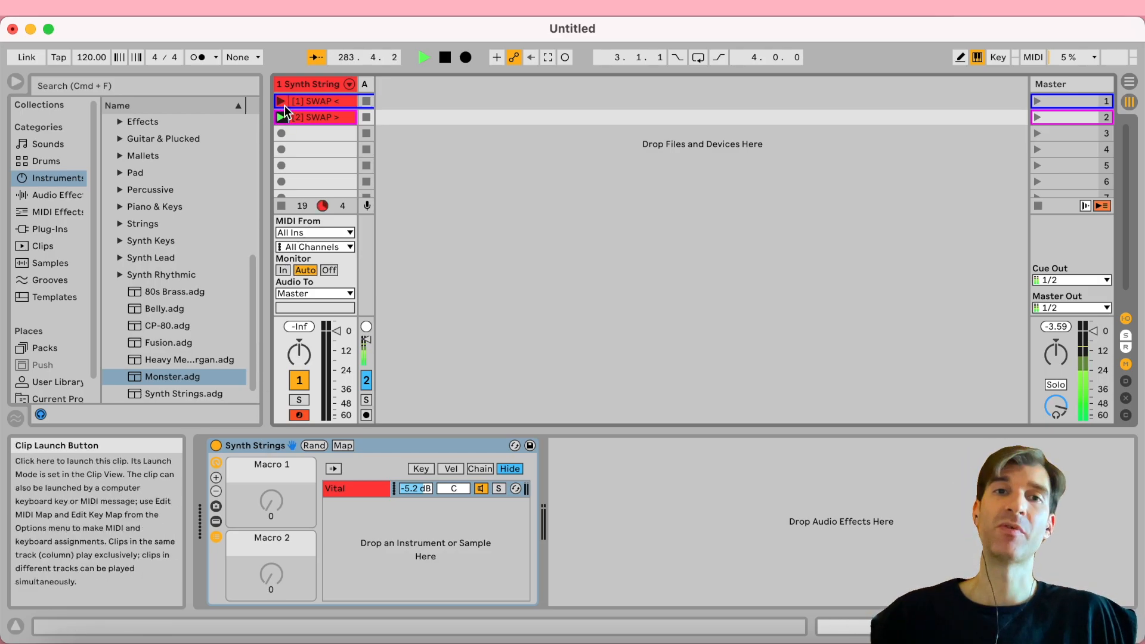
pyautogui.click(315, 117)
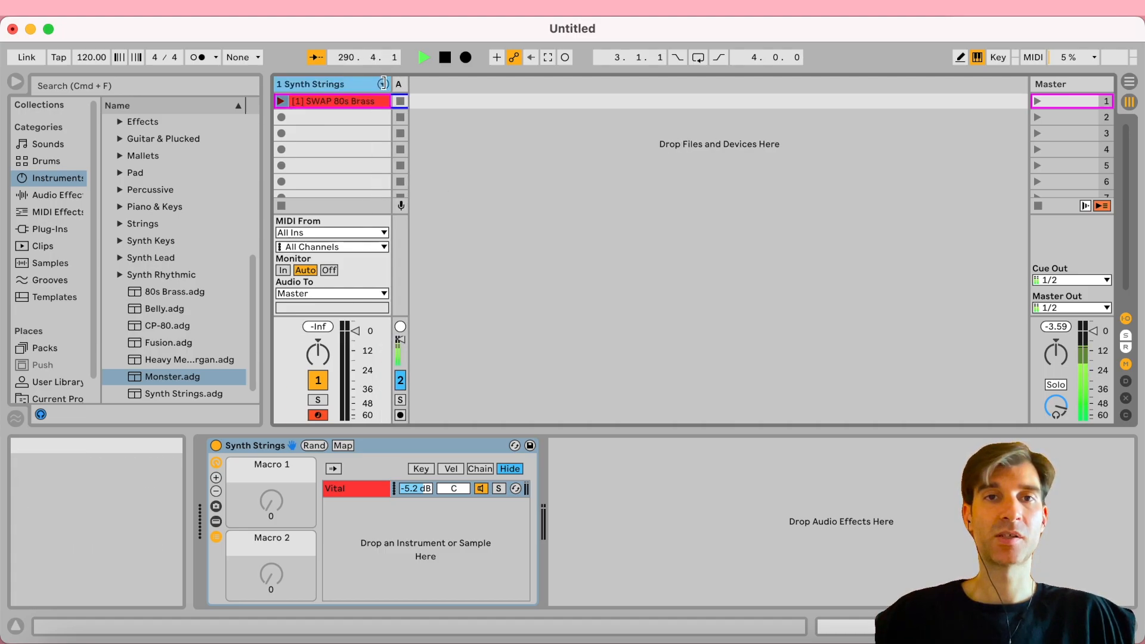
pyautogui.moveTo(281, 101)
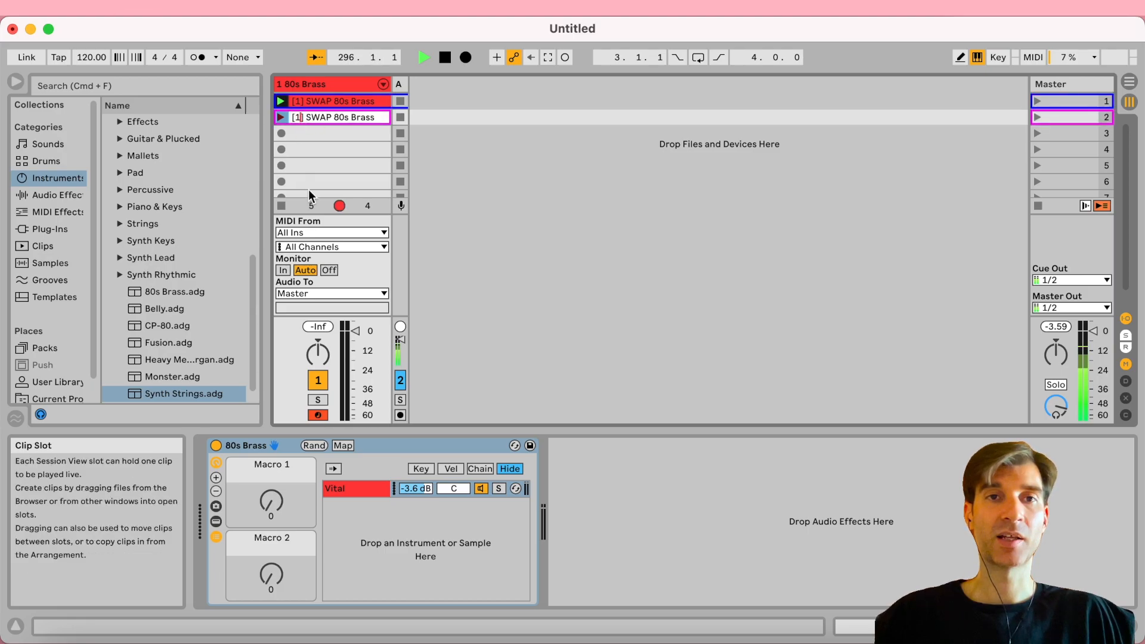
# Select the second clip, SWAP Belly, to load the Belly preset
pyautogui.click(335, 117)
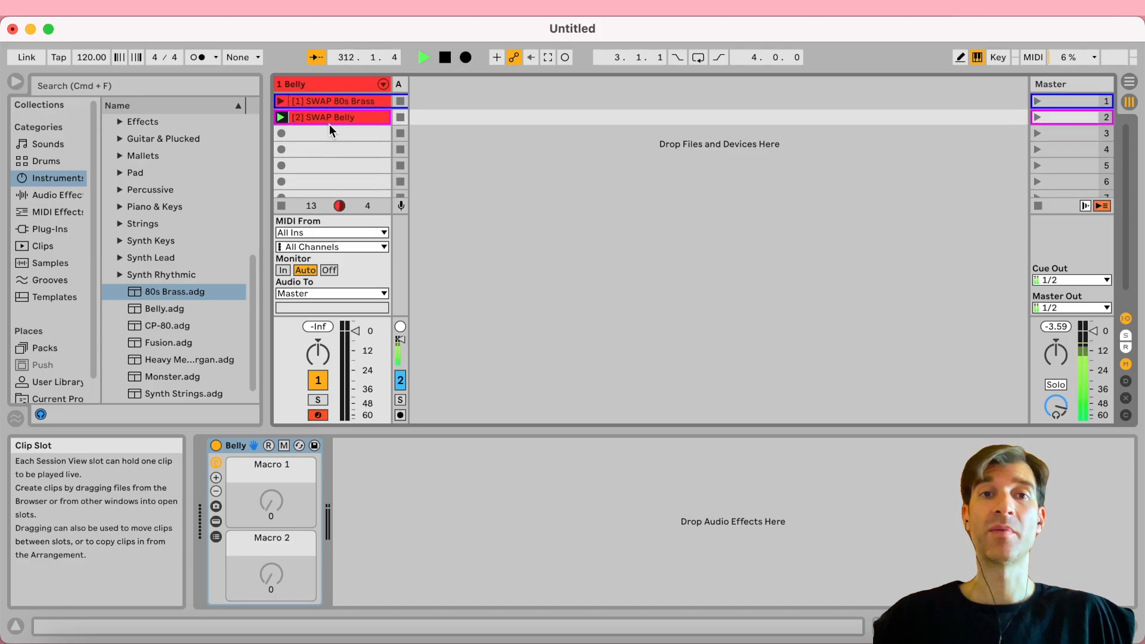
pyautogui.click(332, 117)
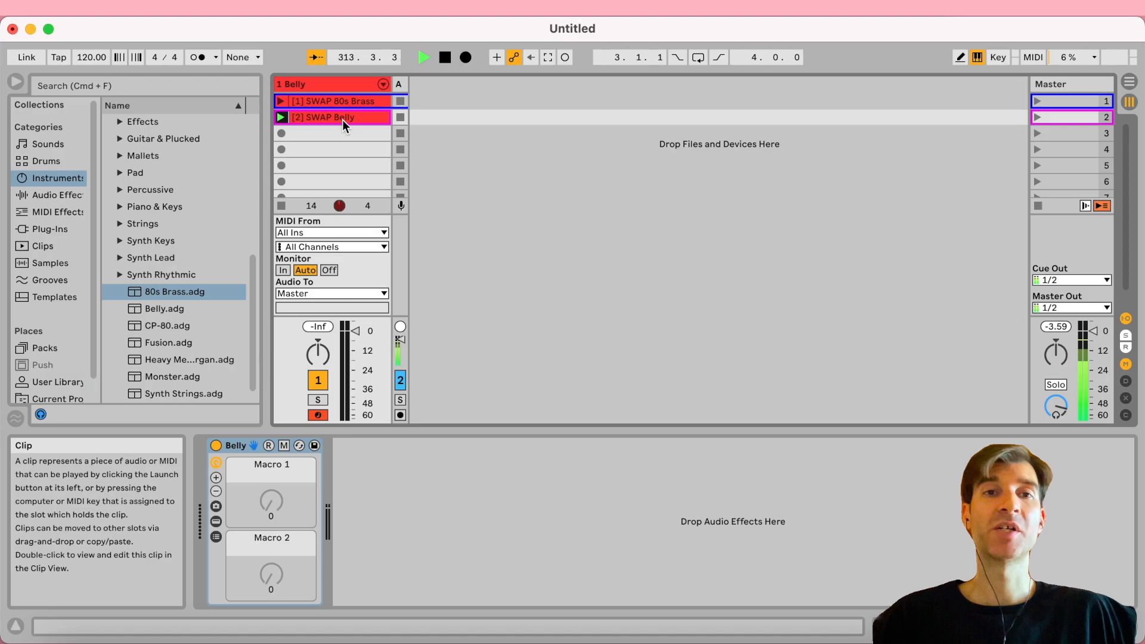